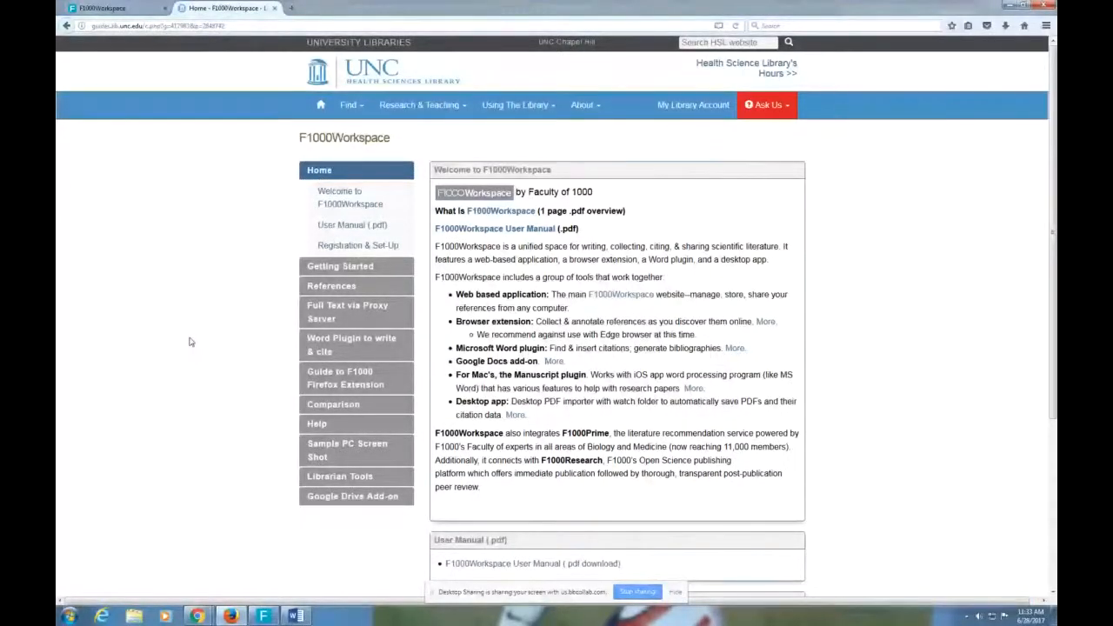
# Step: Browse down through the UNC Health Sciences Library F1000Workspace guide page
pyautogui.click(637, 591)
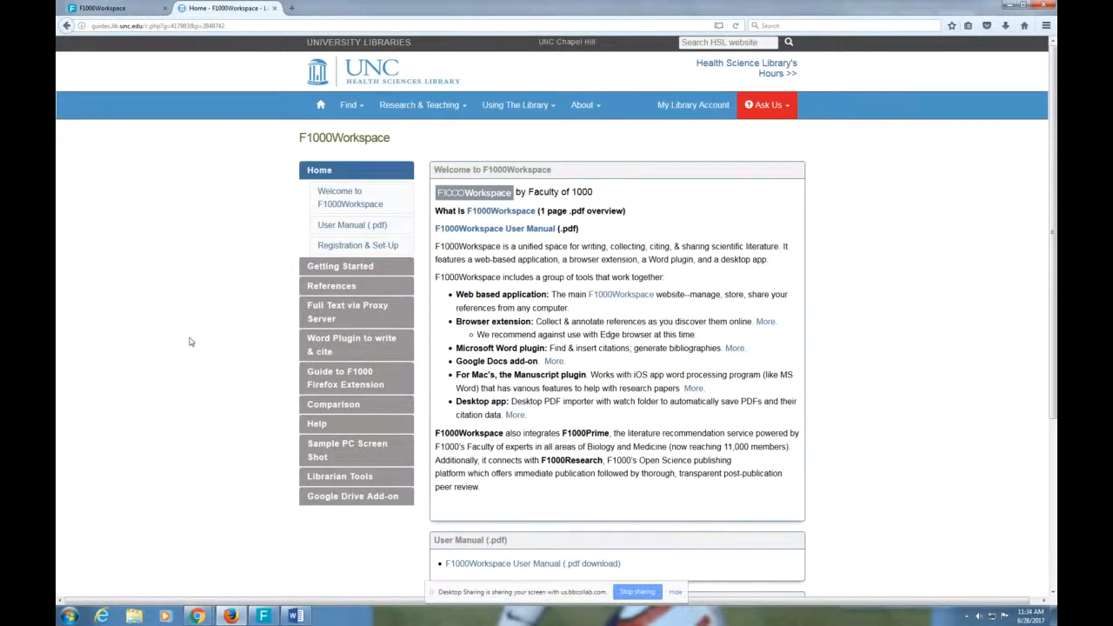
pyautogui.moveTo(355, 377)
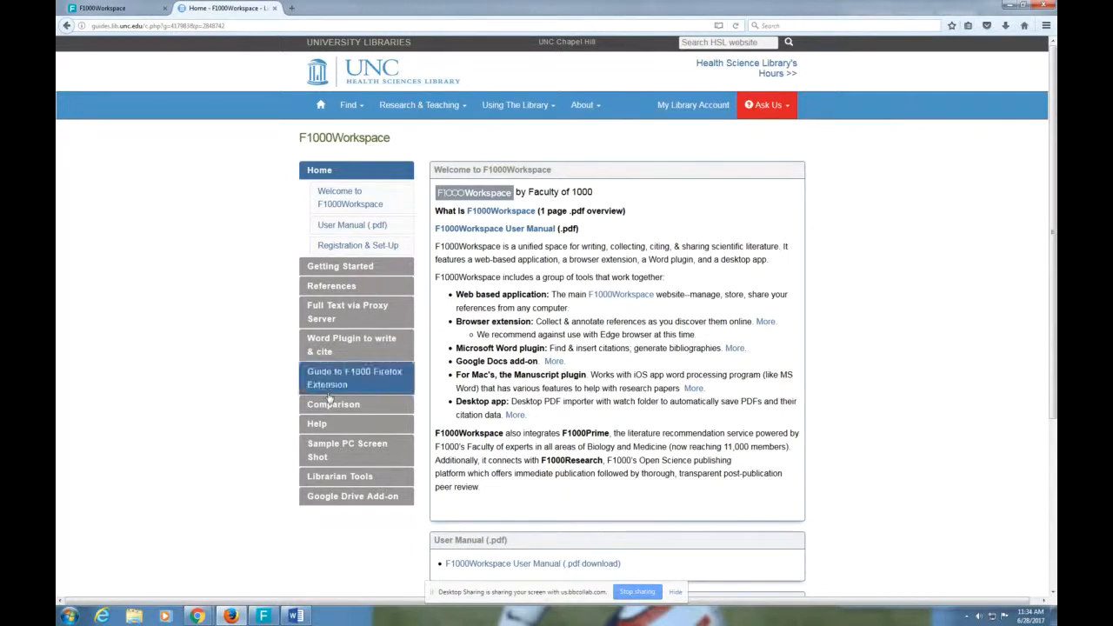
pyautogui.moveTo(118, 282)
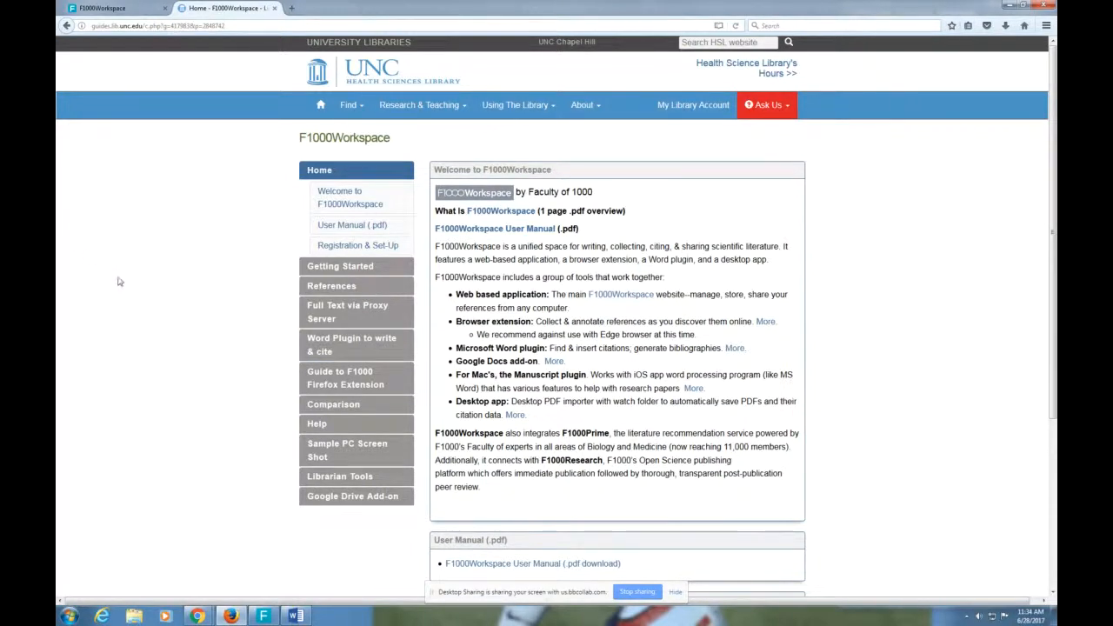
pyautogui.scroll(-3)
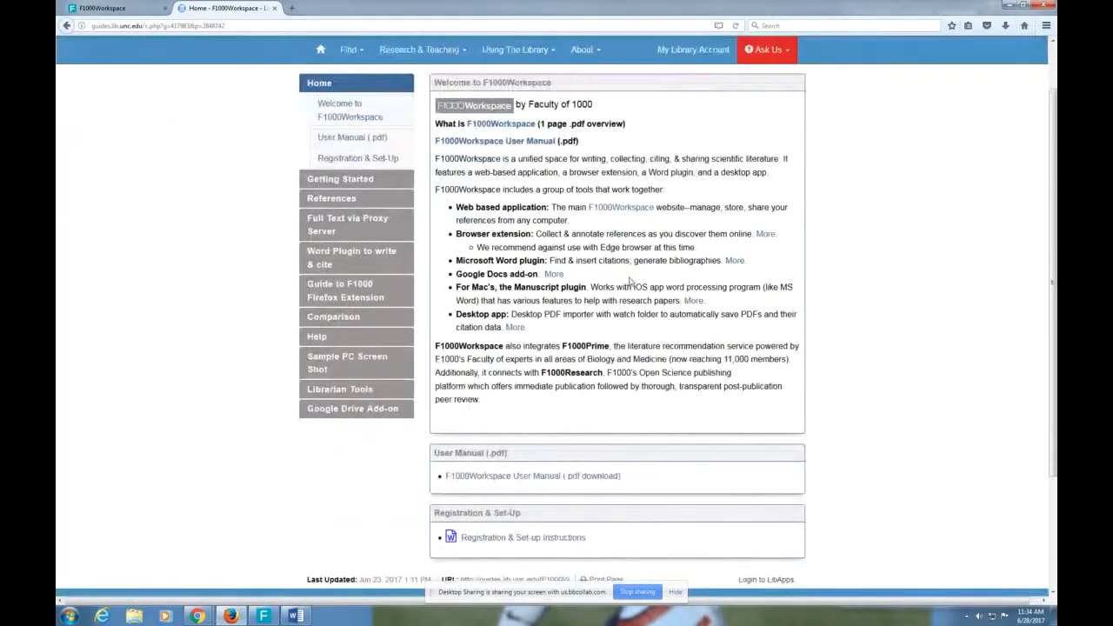
pyautogui.scroll(-3)
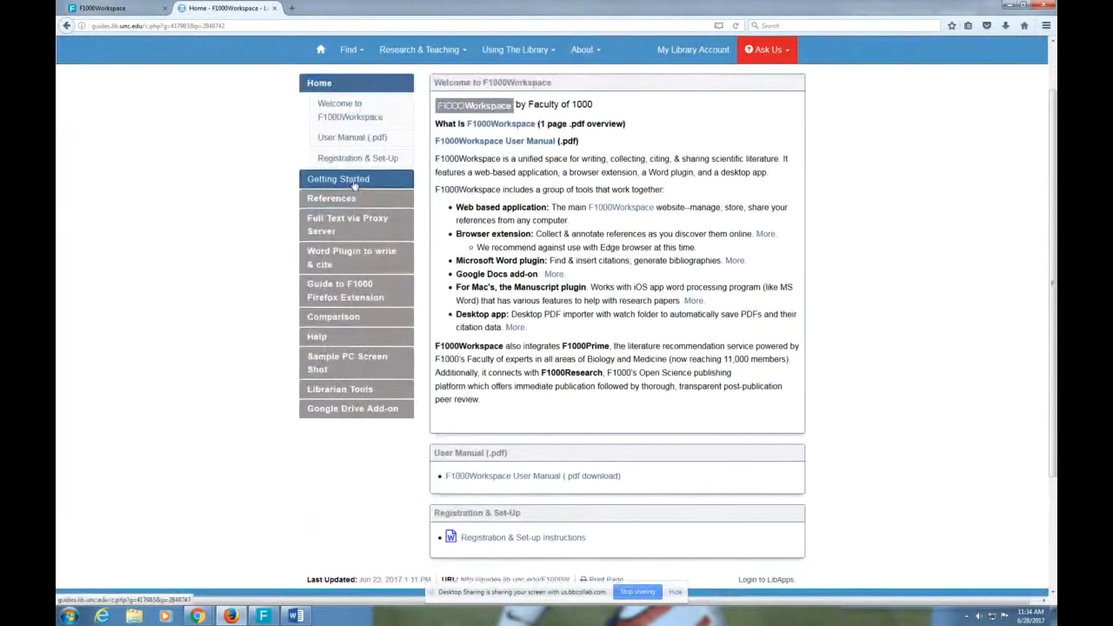
# Step: Review the guide's Getting Started page through its registration, setup and helpful-links sections, ending at the top
pyautogui.click(337, 177)
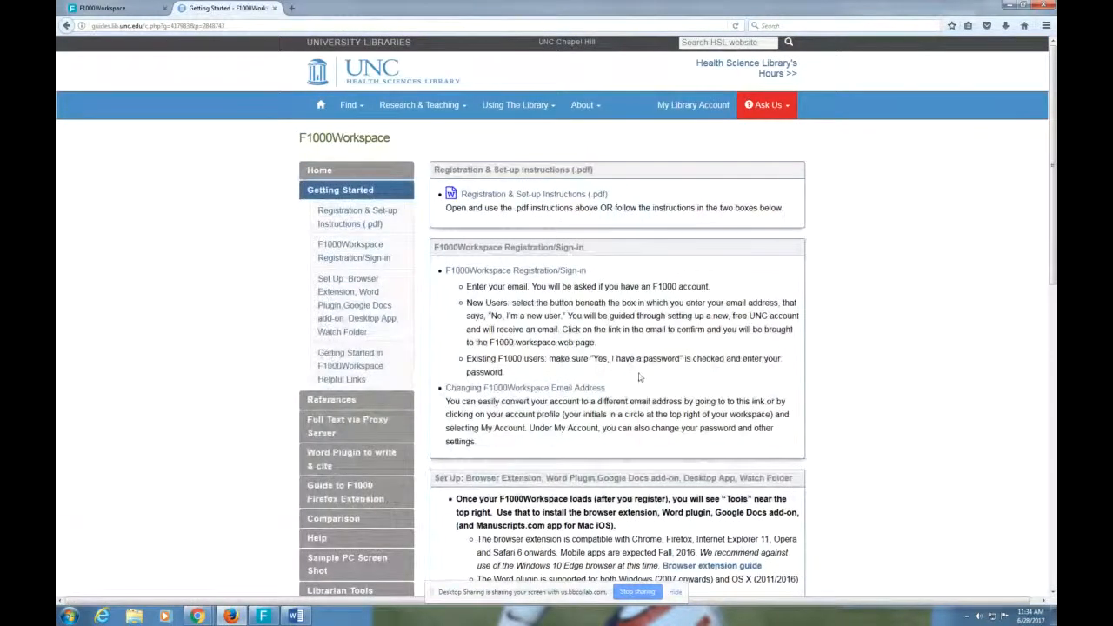
pyautogui.scroll(-3)
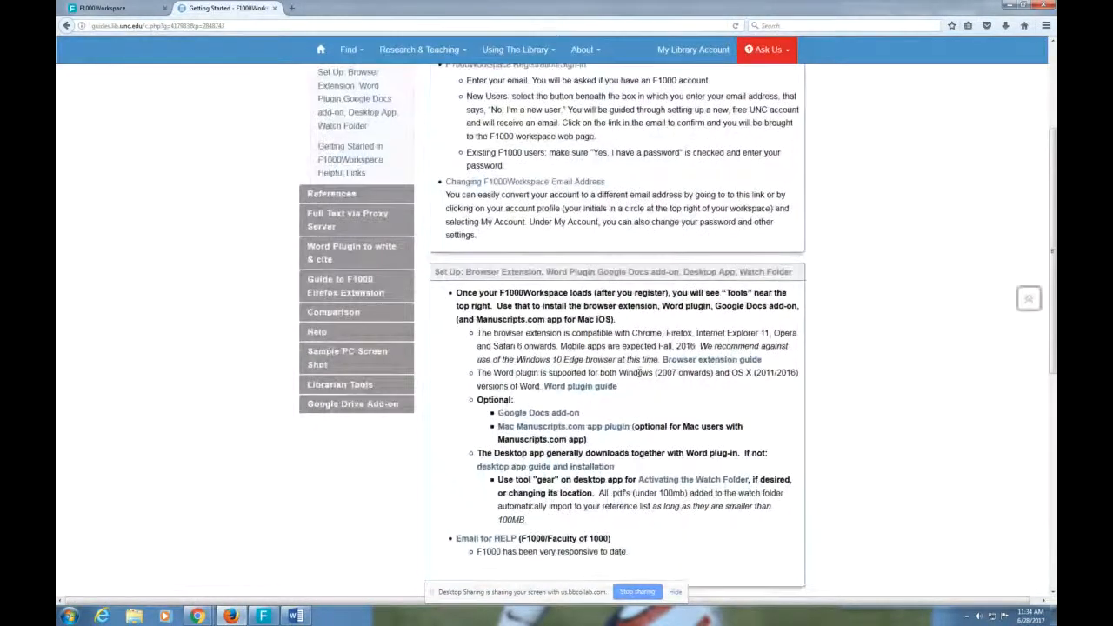
pyautogui.scroll(-3)
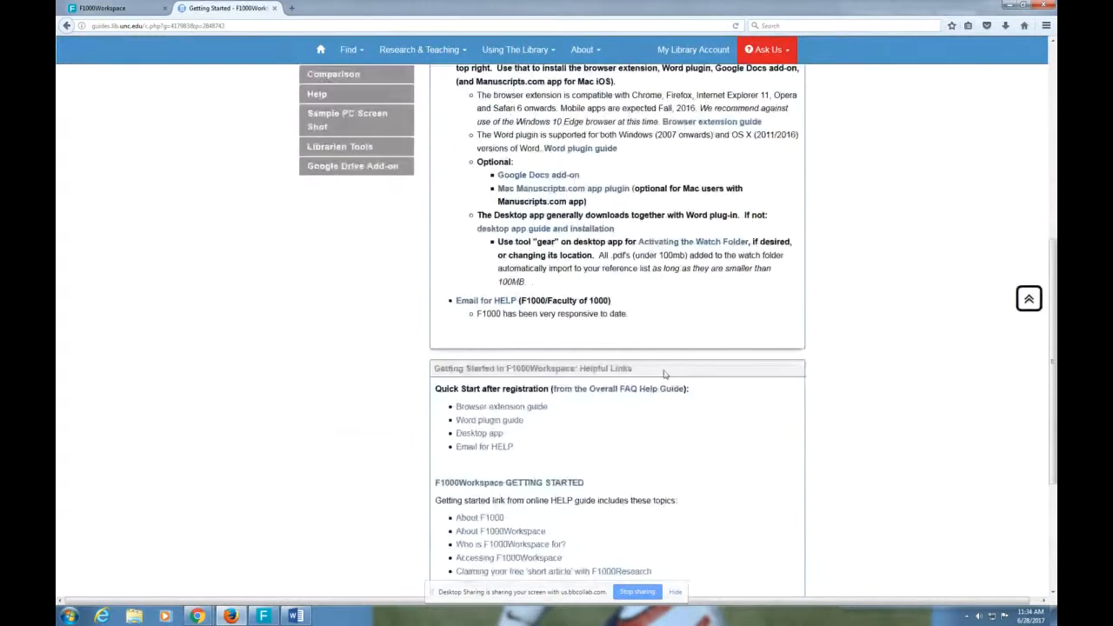
pyautogui.moveTo(508, 482)
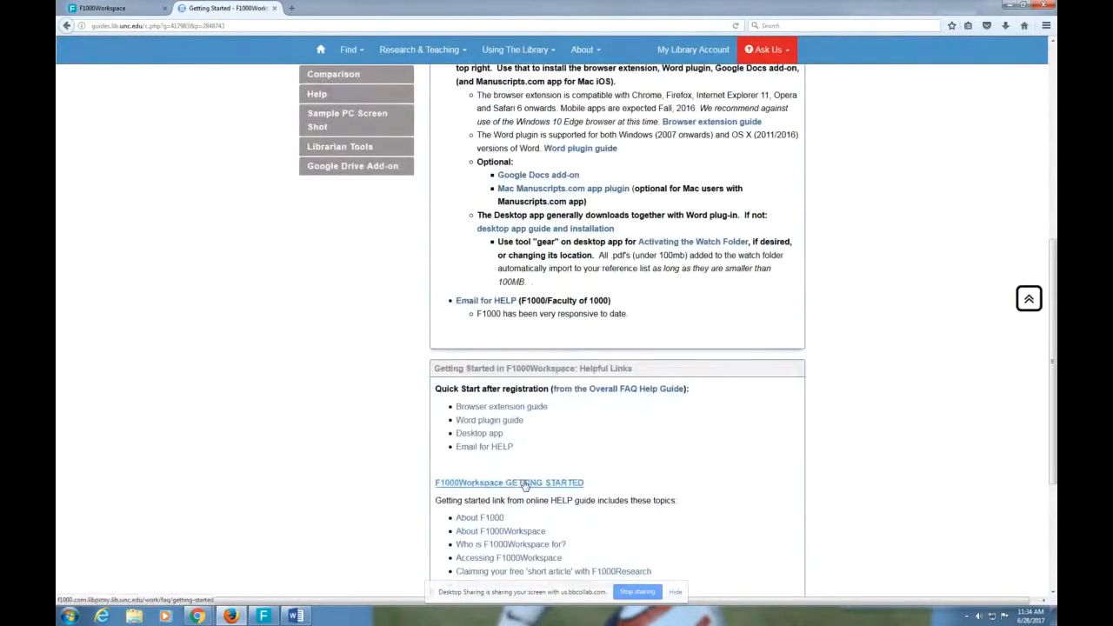
pyautogui.scroll(3)
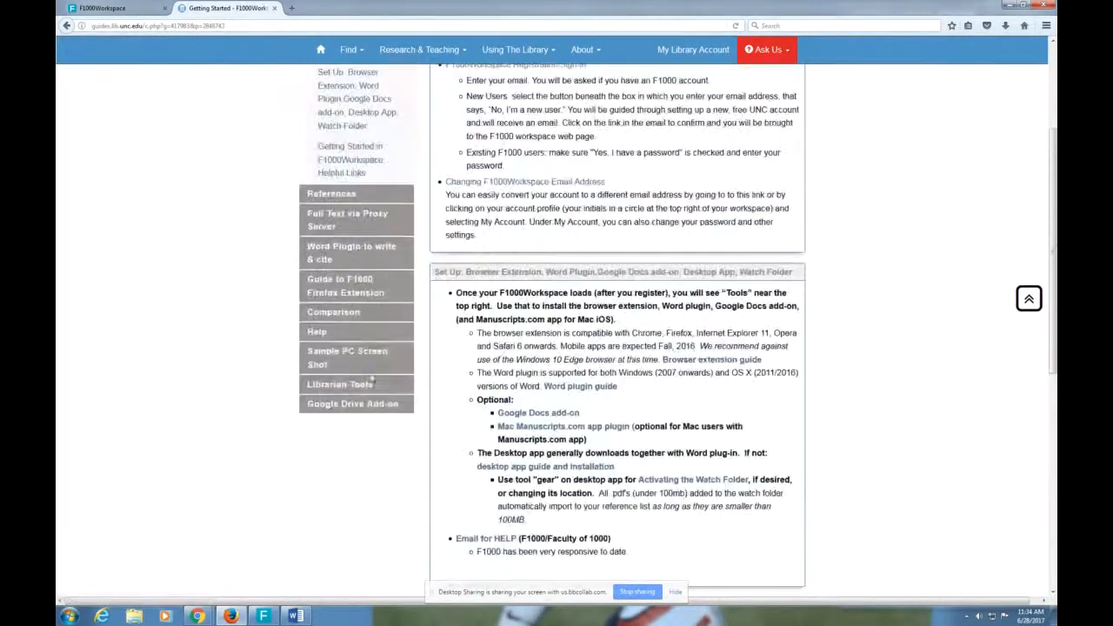
pyautogui.scroll(3)
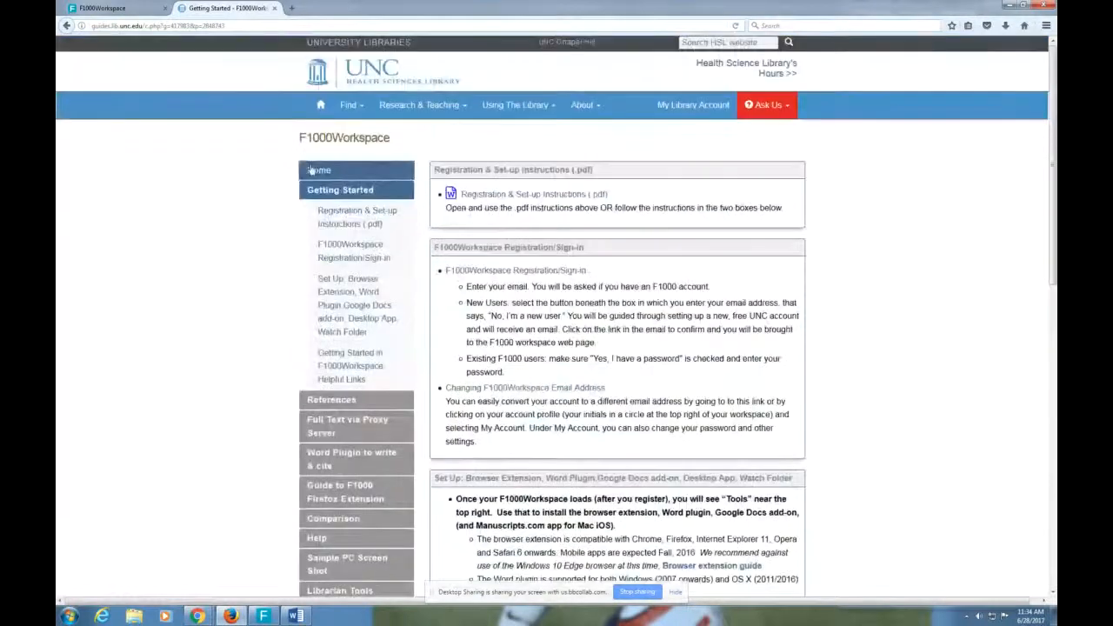
# Step: Return to the guide's Home page, briefly highlighting the number in the page title
pyautogui.click(320, 170)
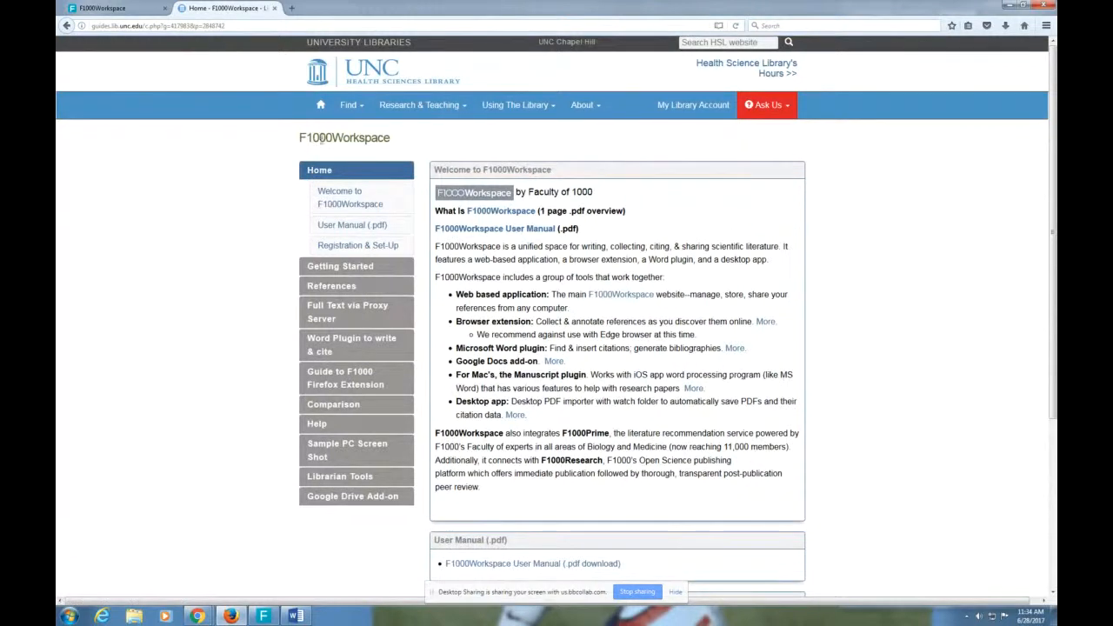
pyautogui.moveTo(221, 130)
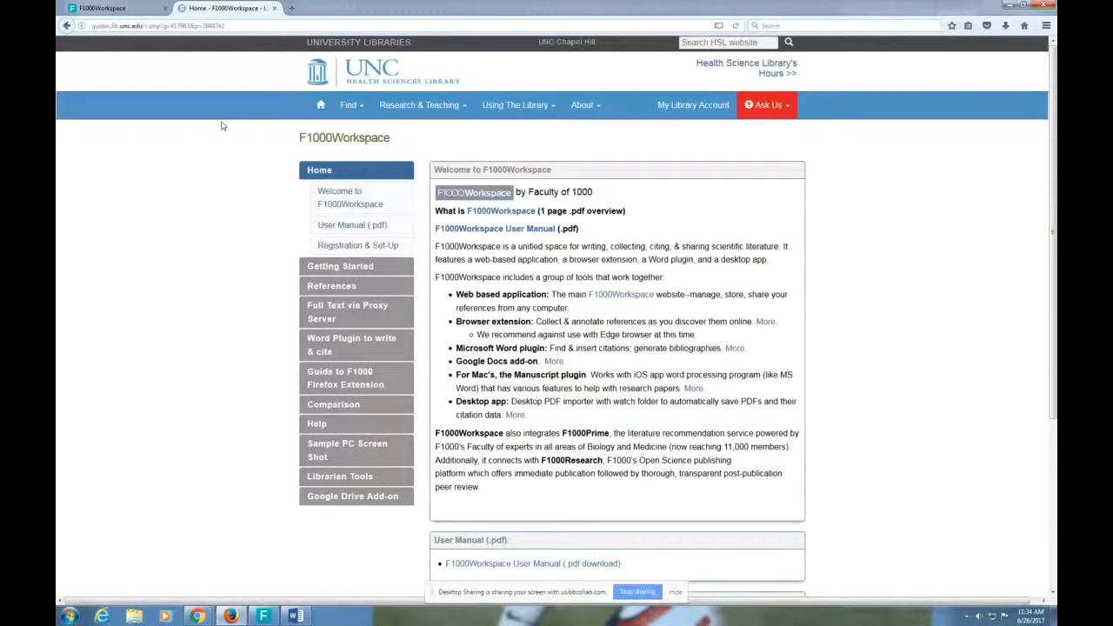
pyautogui.moveTo(268, 135)
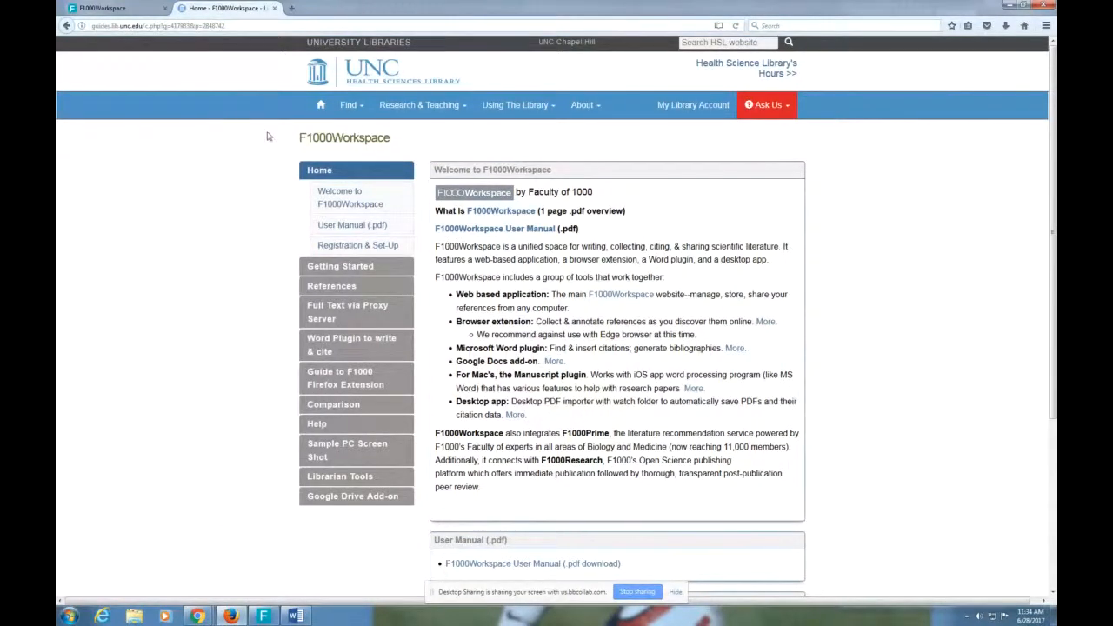
pyautogui.doubleClick(320, 137)
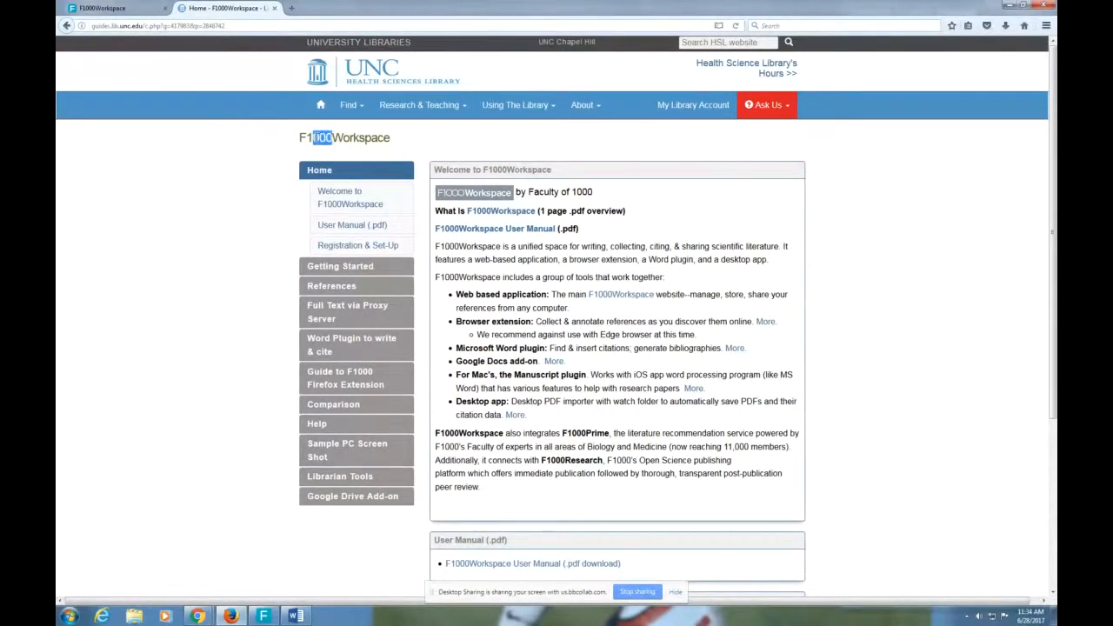
pyautogui.click(274, 189)
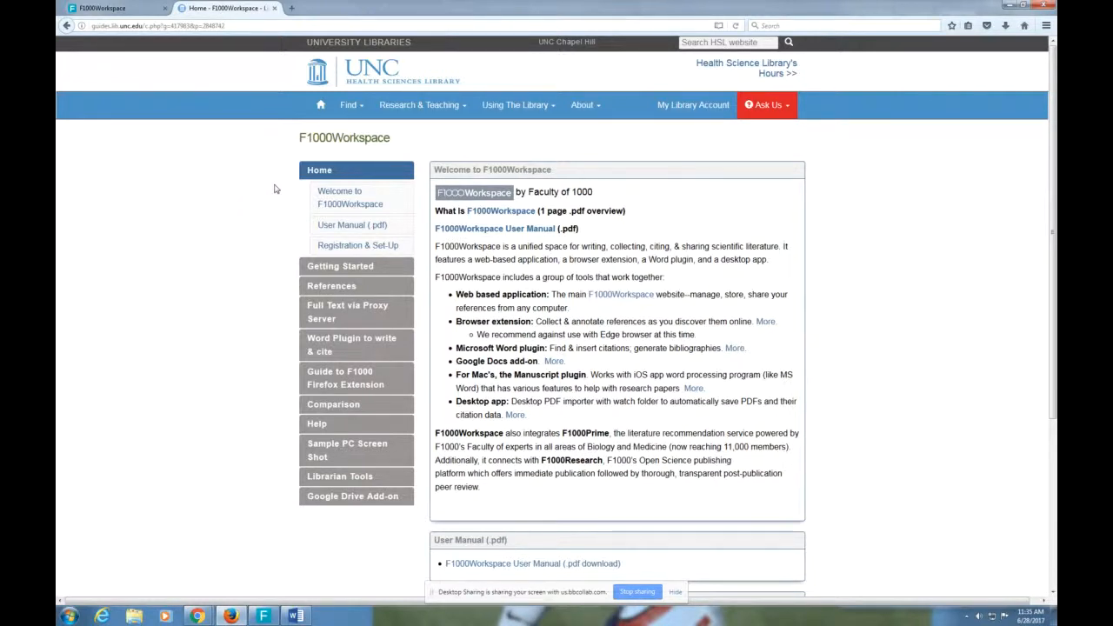
pyautogui.moveTo(254, 194)
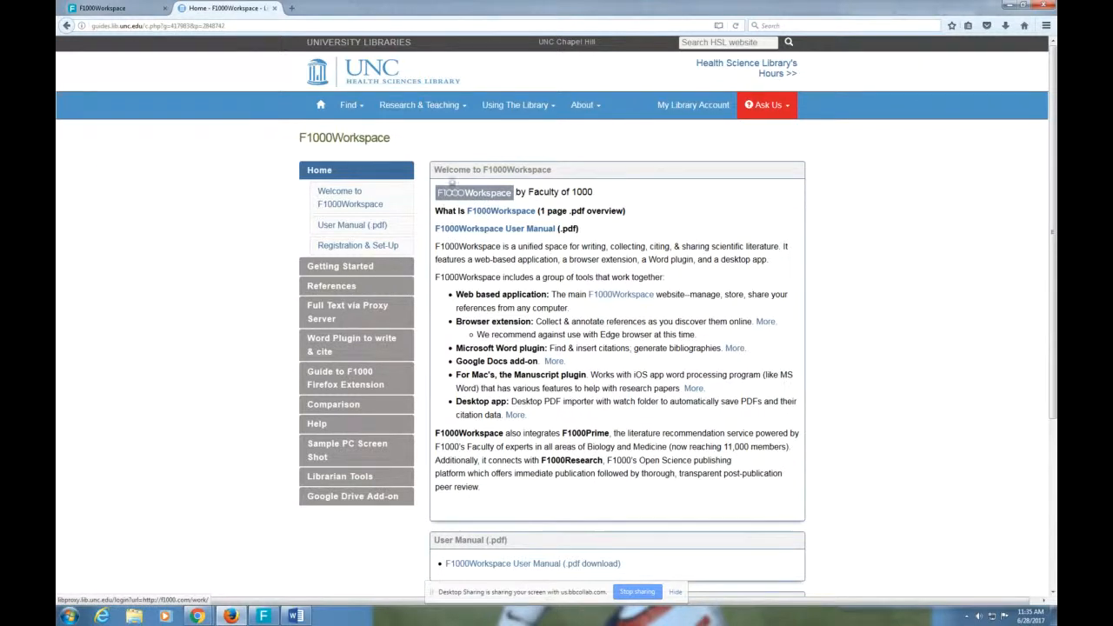
pyautogui.moveTo(454, 194)
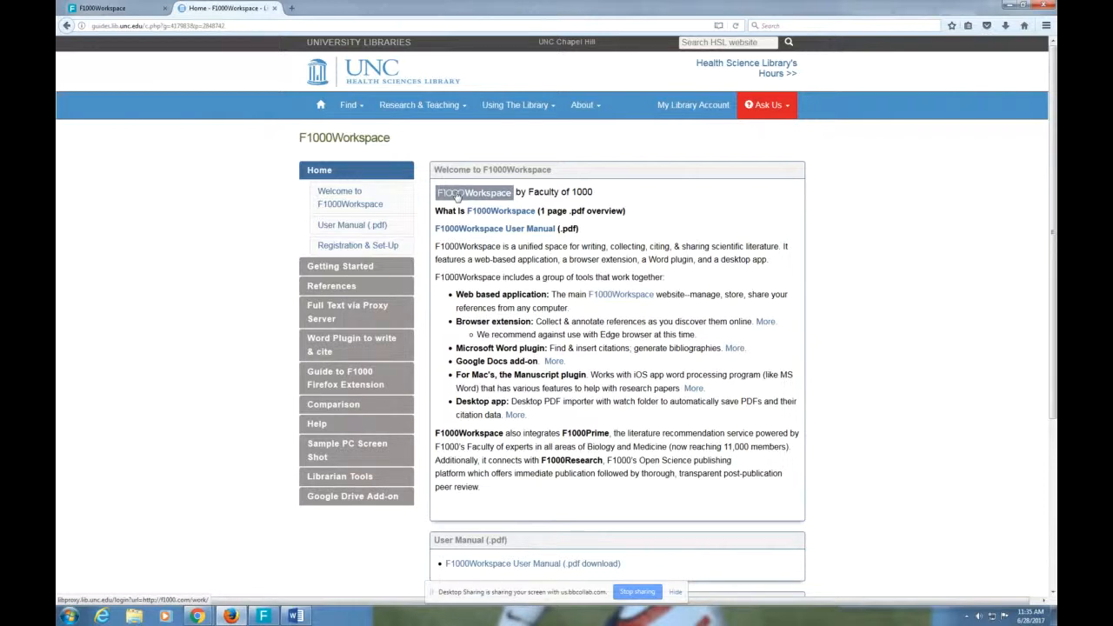
pyautogui.moveTo(173, 164)
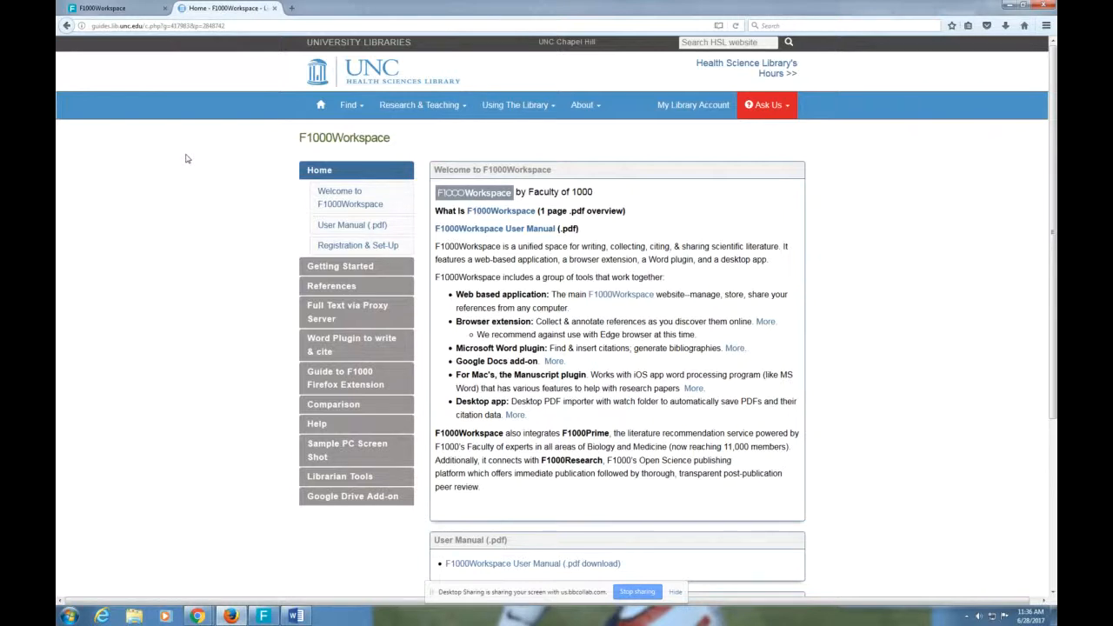
pyautogui.moveTo(207, 153)
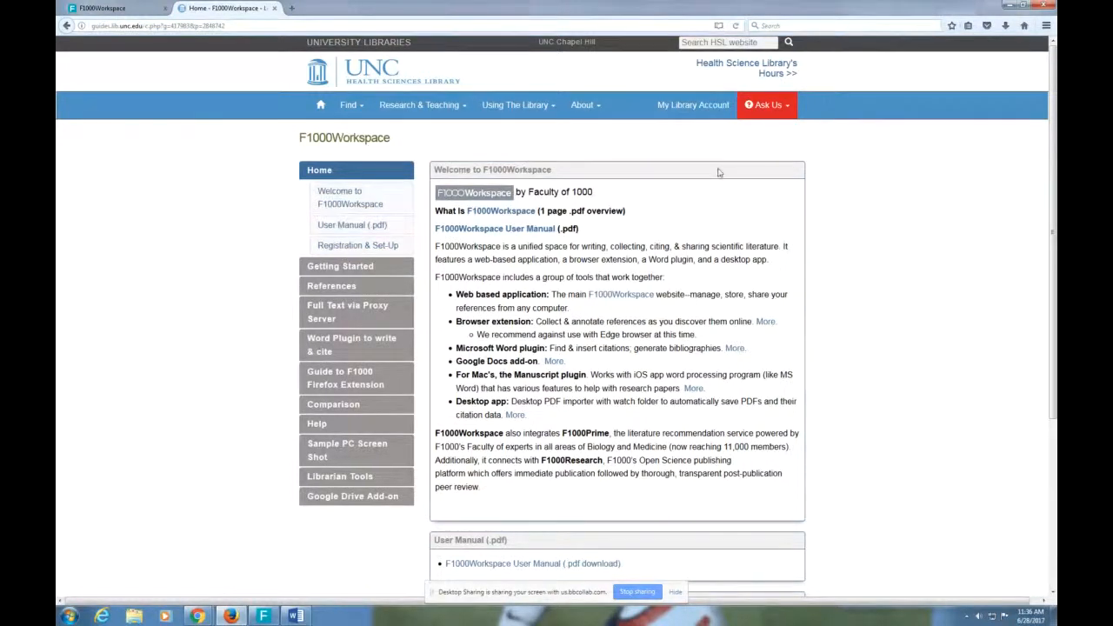
pyautogui.moveTo(779, 106)
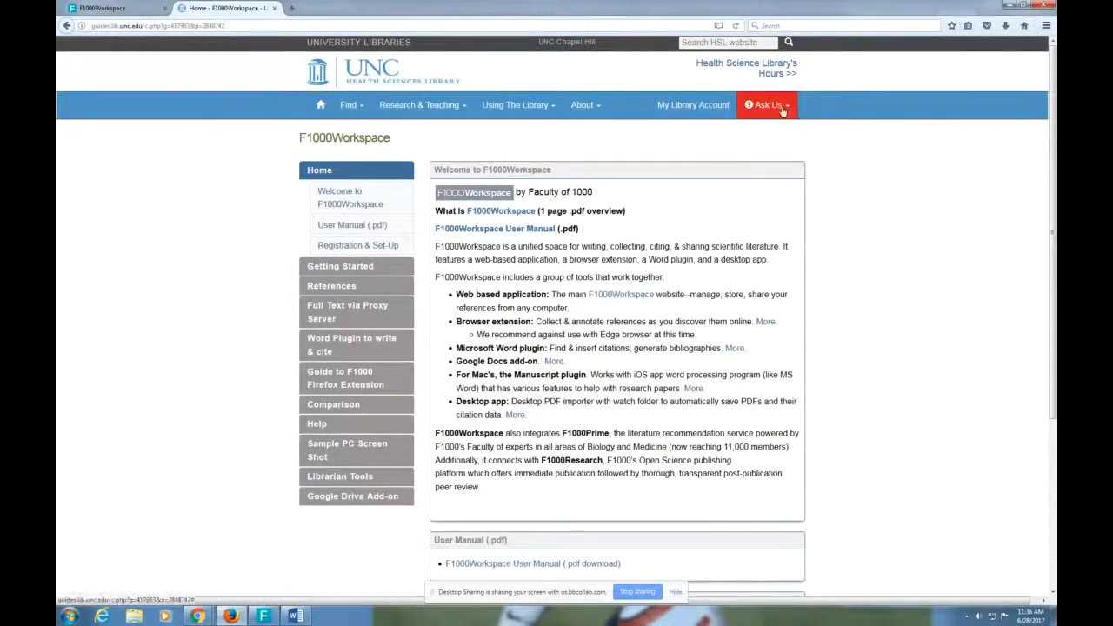
pyautogui.click(767, 104)
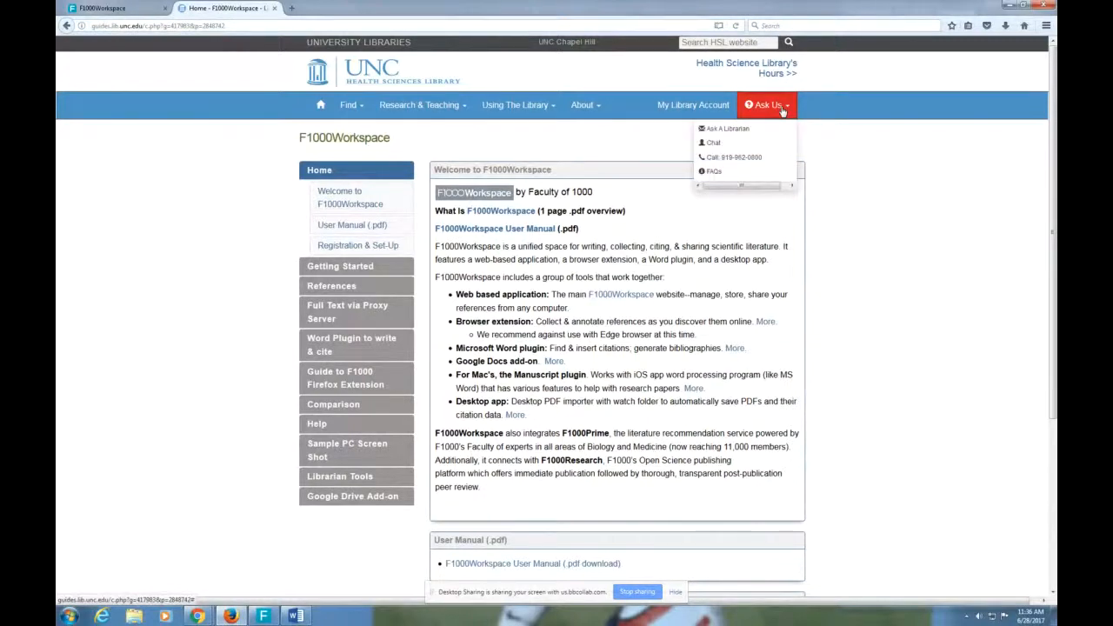
pyautogui.moveTo(713, 143)
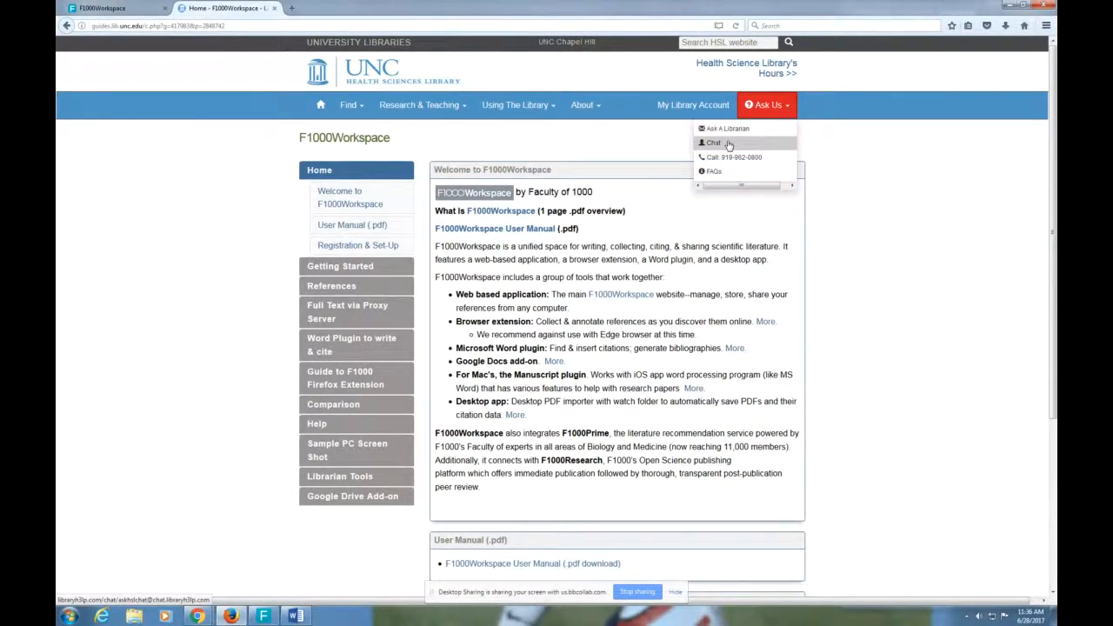
pyautogui.moveTo(727, 129)
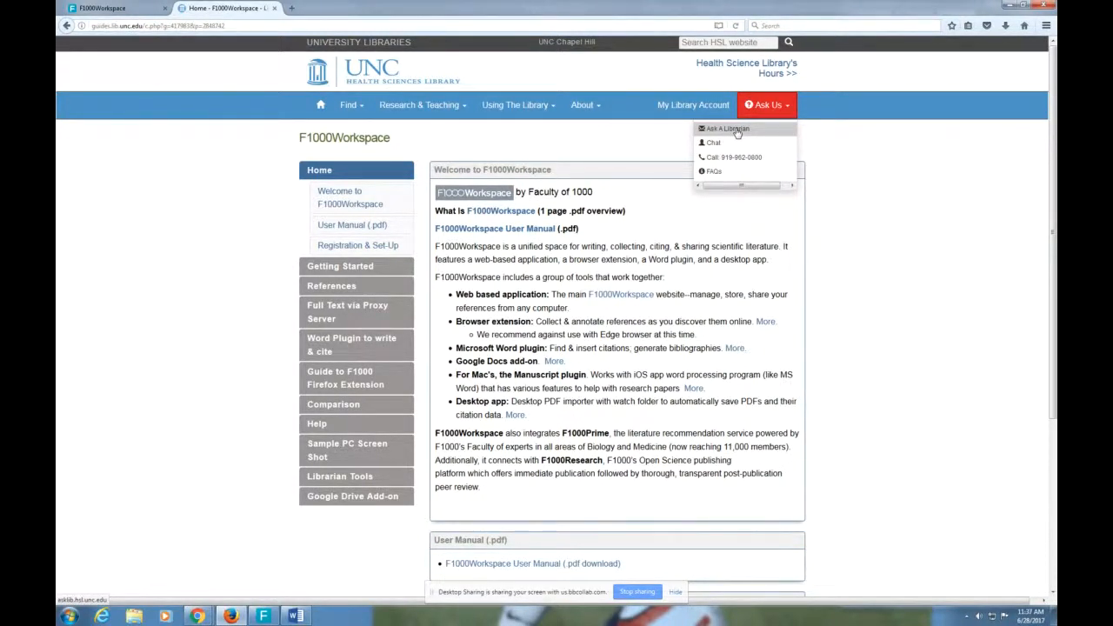
pyautogui.moveTo(727, 413)
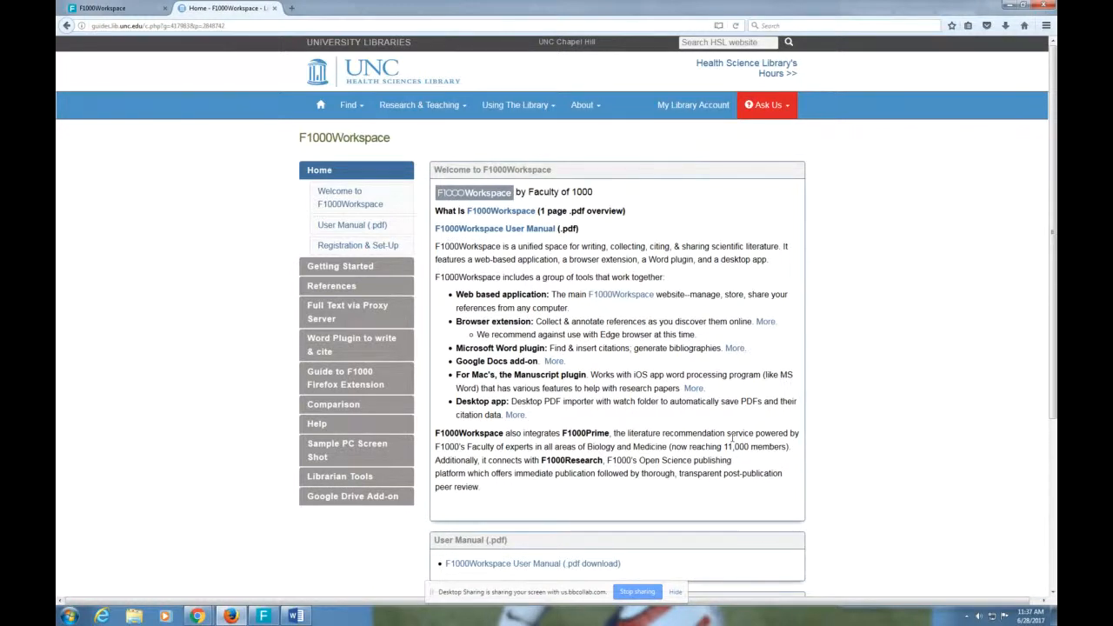
pyautogui.moveTo(78, 184)
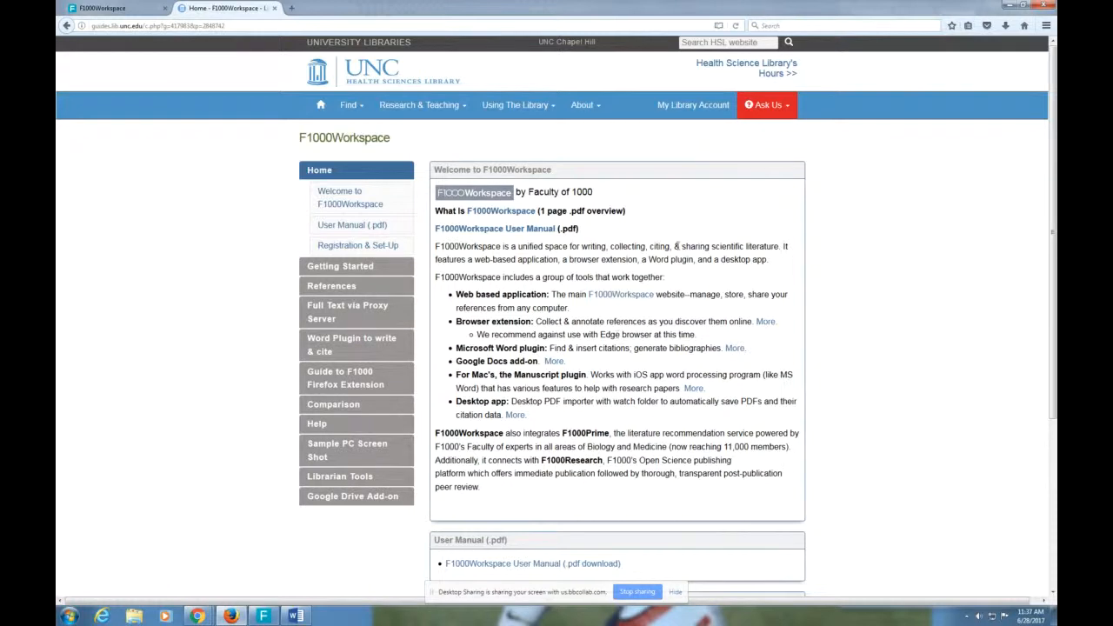
pyautogui.moveTo(705, 279)
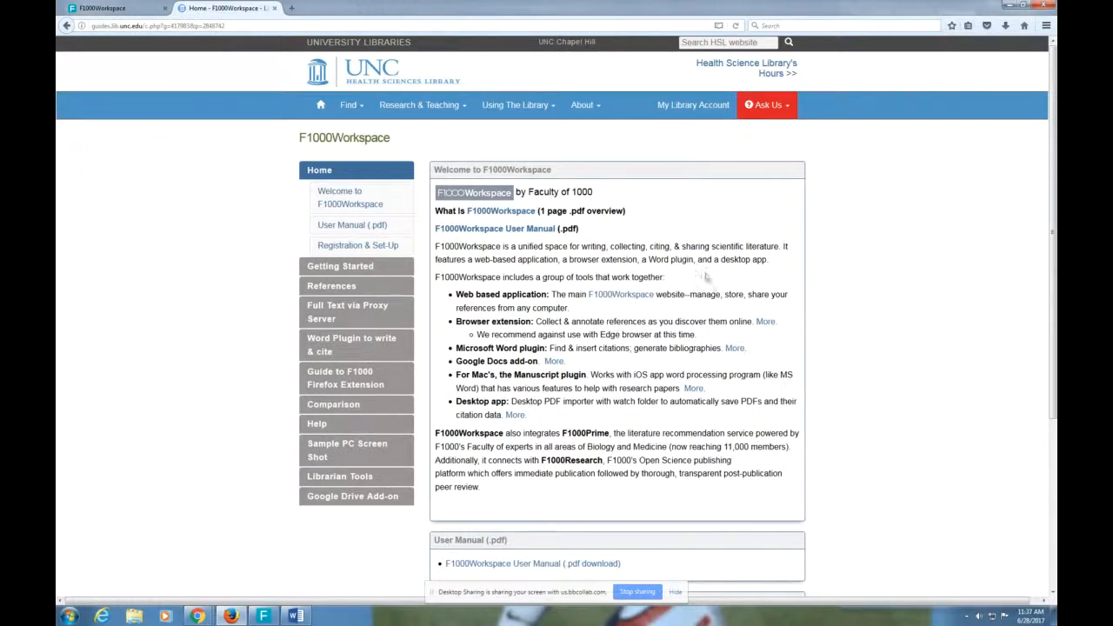
pyautogui.moveTo(525, 226)
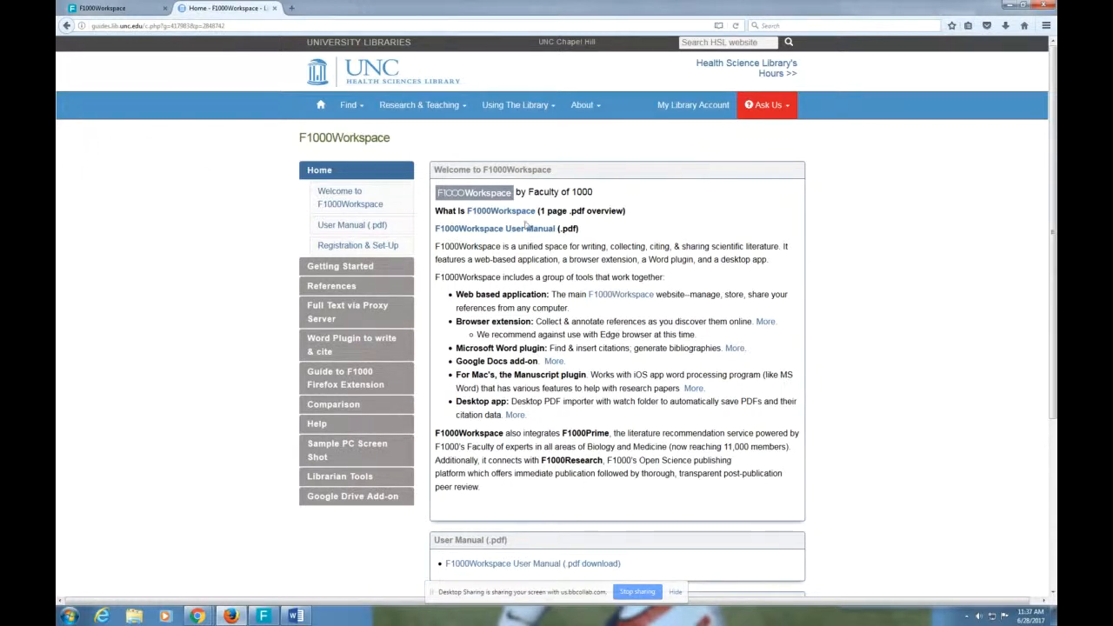
pyautogui.moveTo(494, 228)
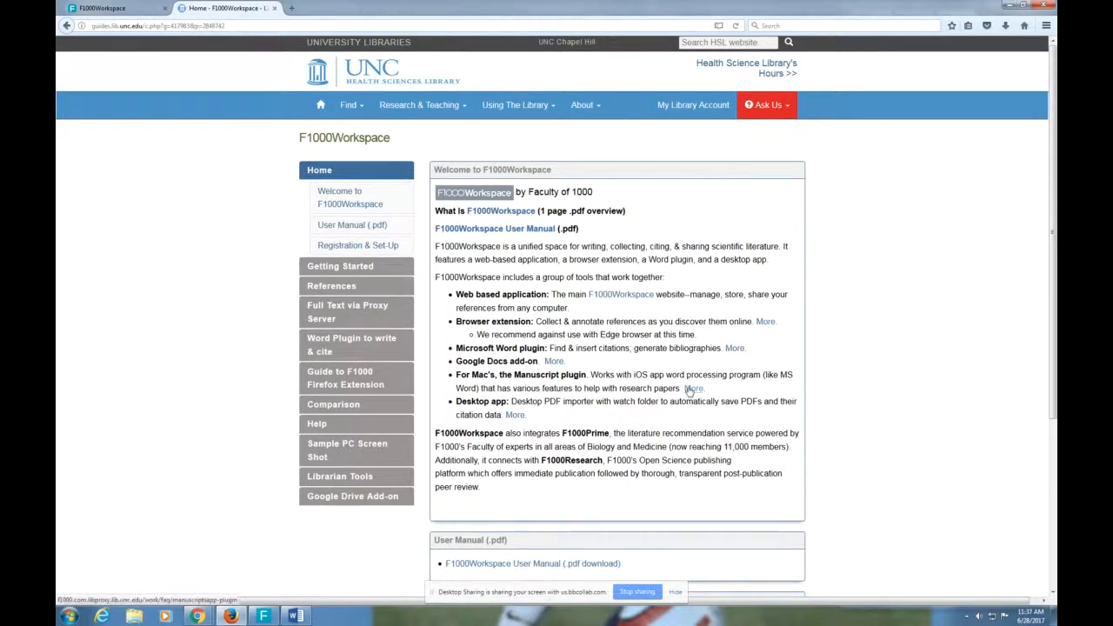
pyautogui.scroll(-3)
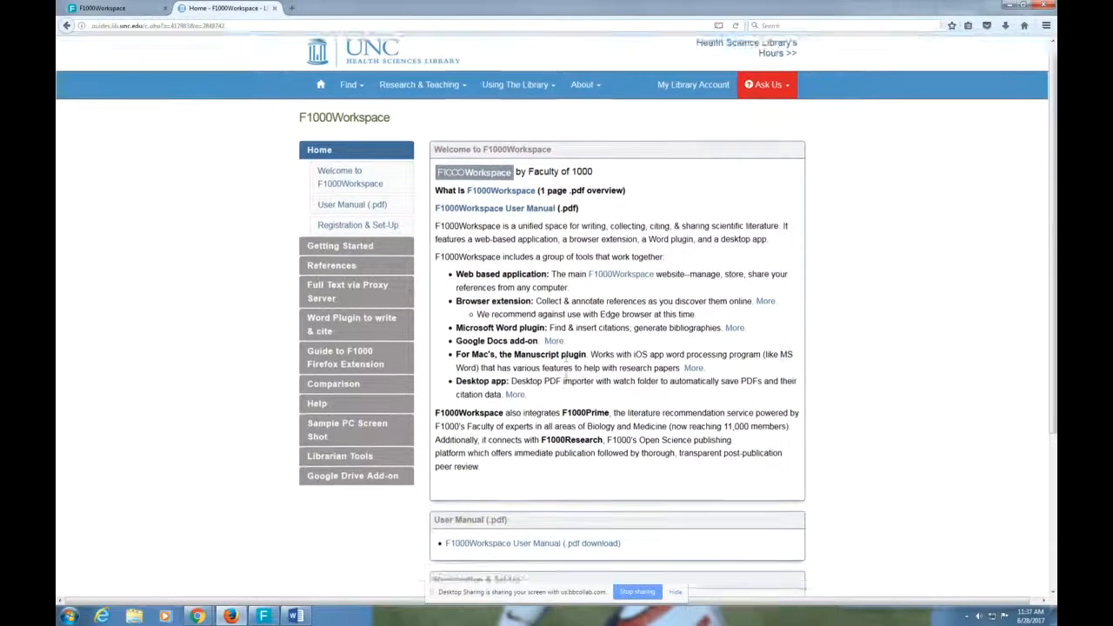
pyautogui.scroll(-3)
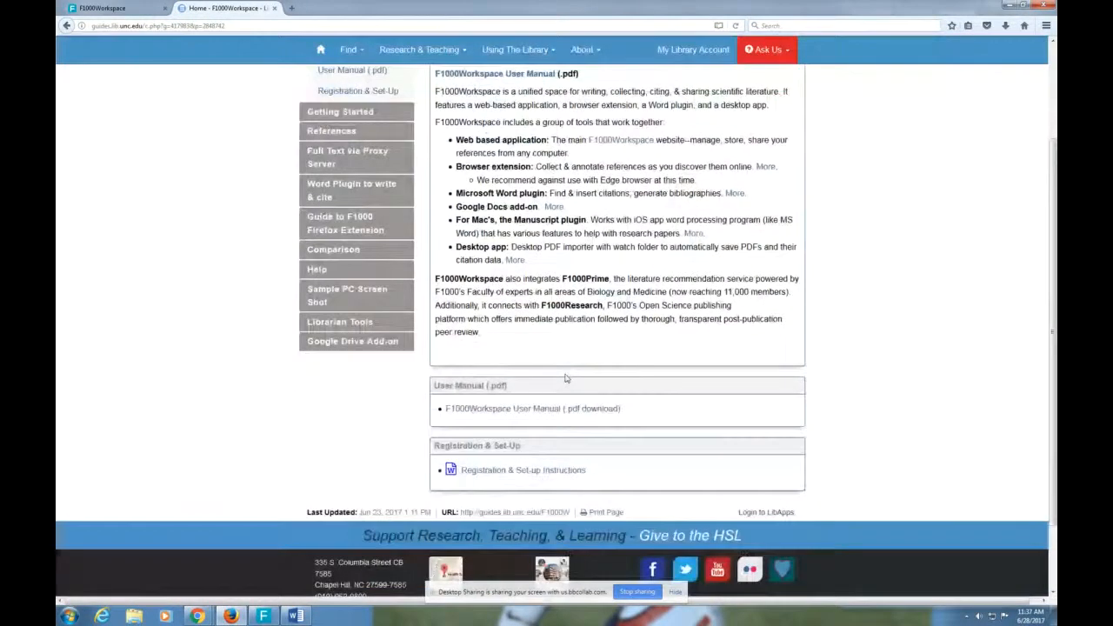
pyautogui.scroll(-3)
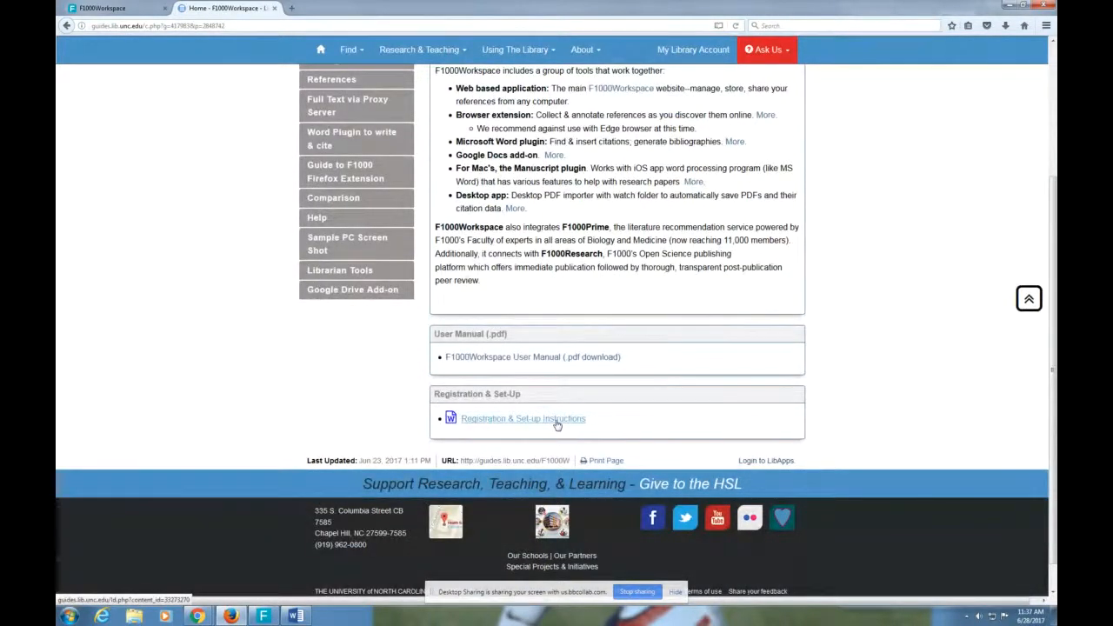
pyautogui.scroll(3)
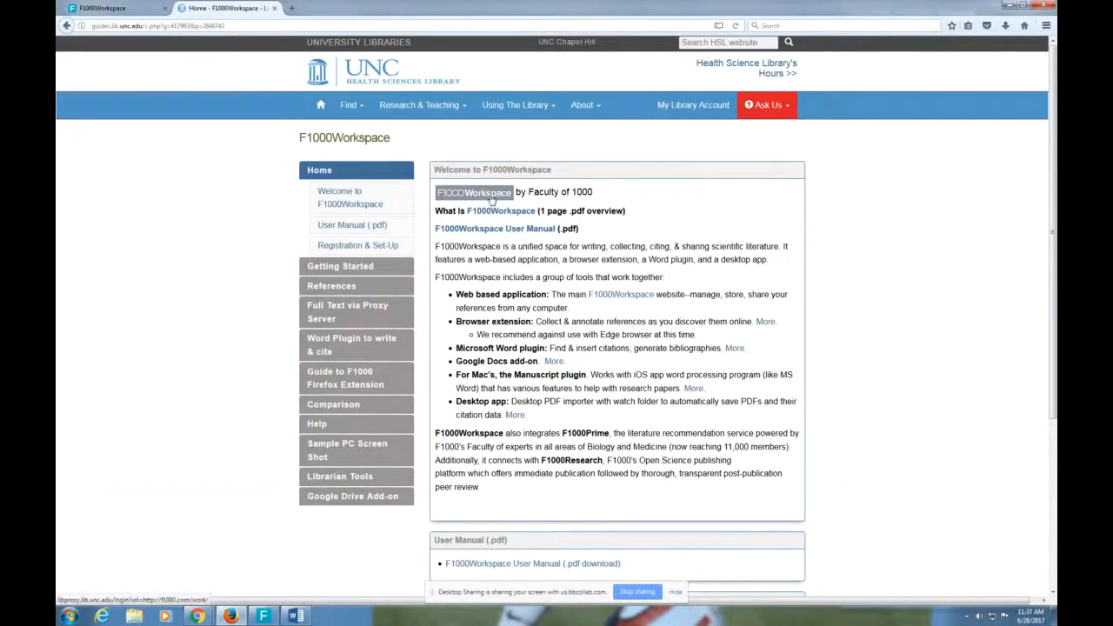
pyautogui.moveTo(508, 428)
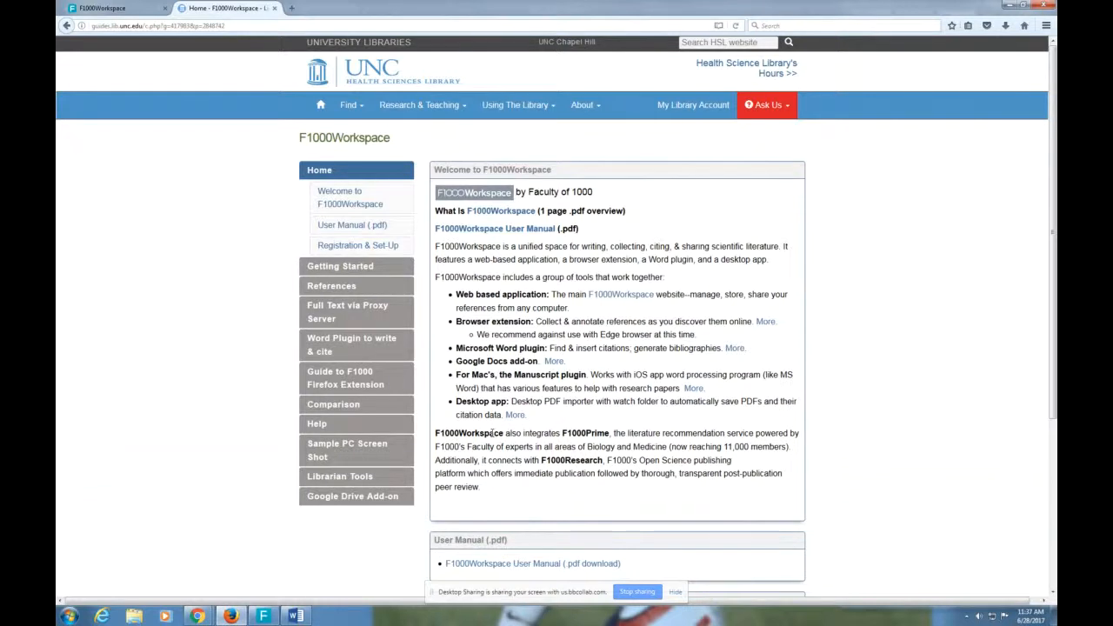
pyautogui.scroll(-3)
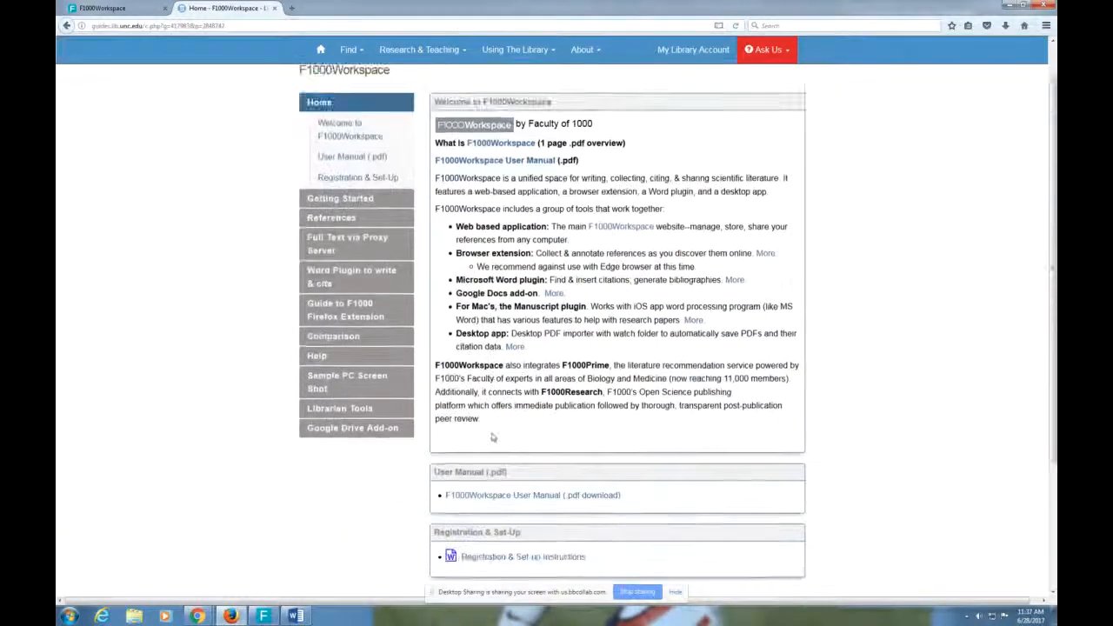
pyautogui.scroll(-3)
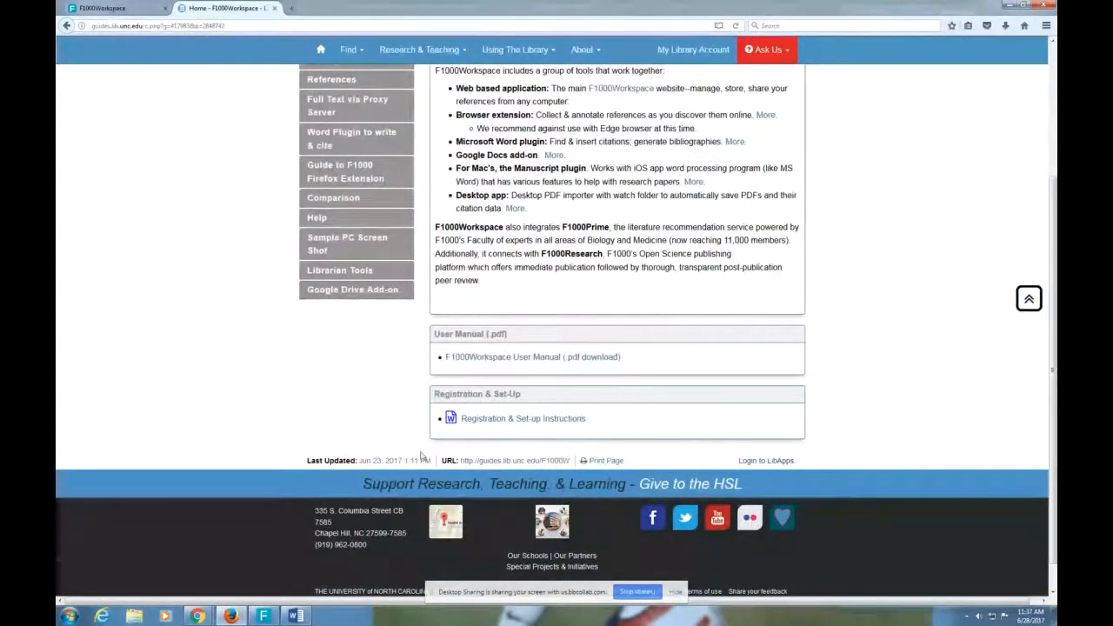
pyautogui.scroll(3)
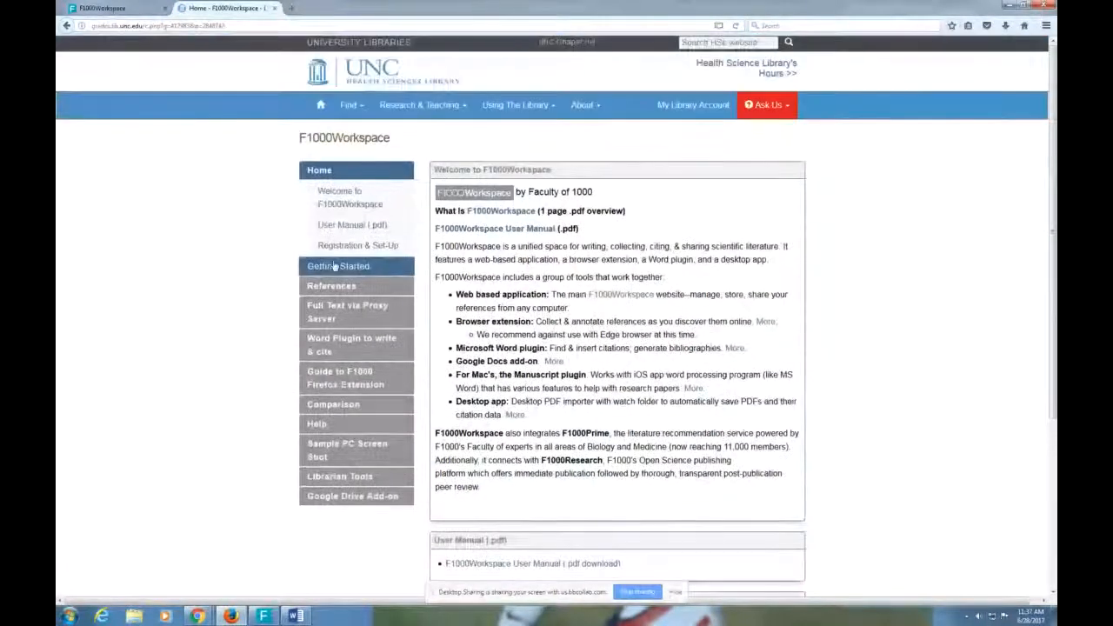
# Step: Review the Getting Started page's setup and helpful-links sections, ending back at the top
pyautogui.click(339, 265)
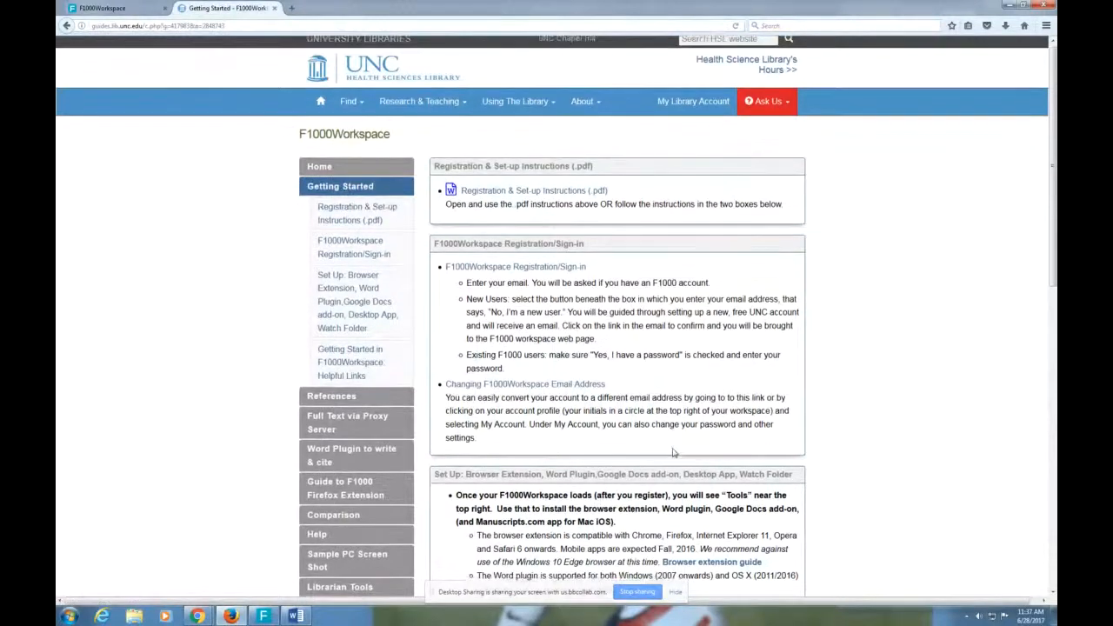
pyautogui.scroll(-3)
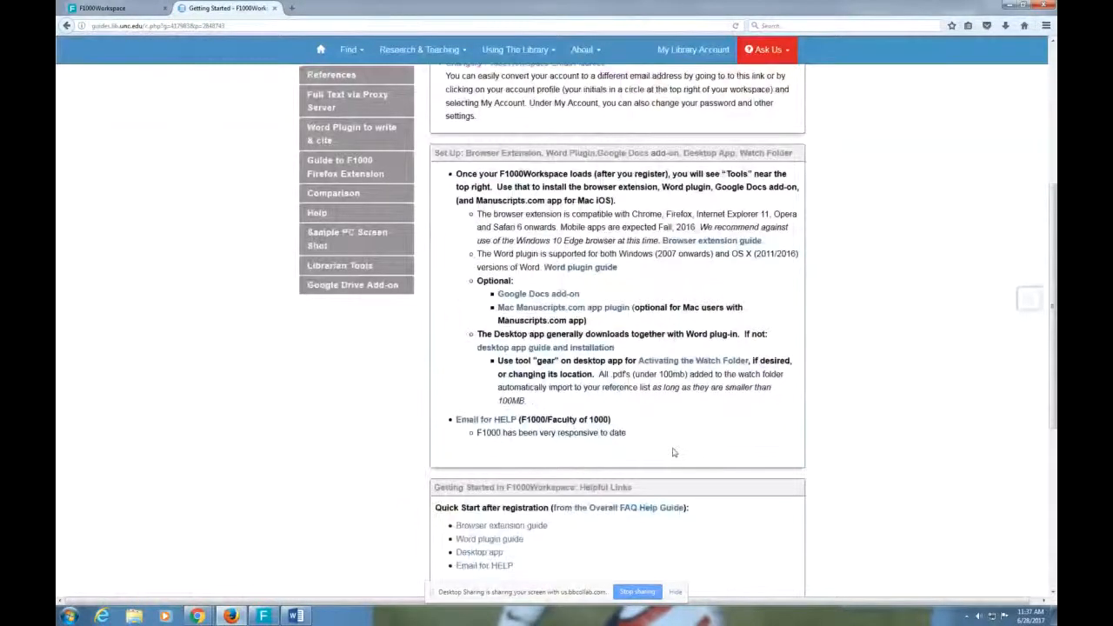
pyautogui.scroll(-3)
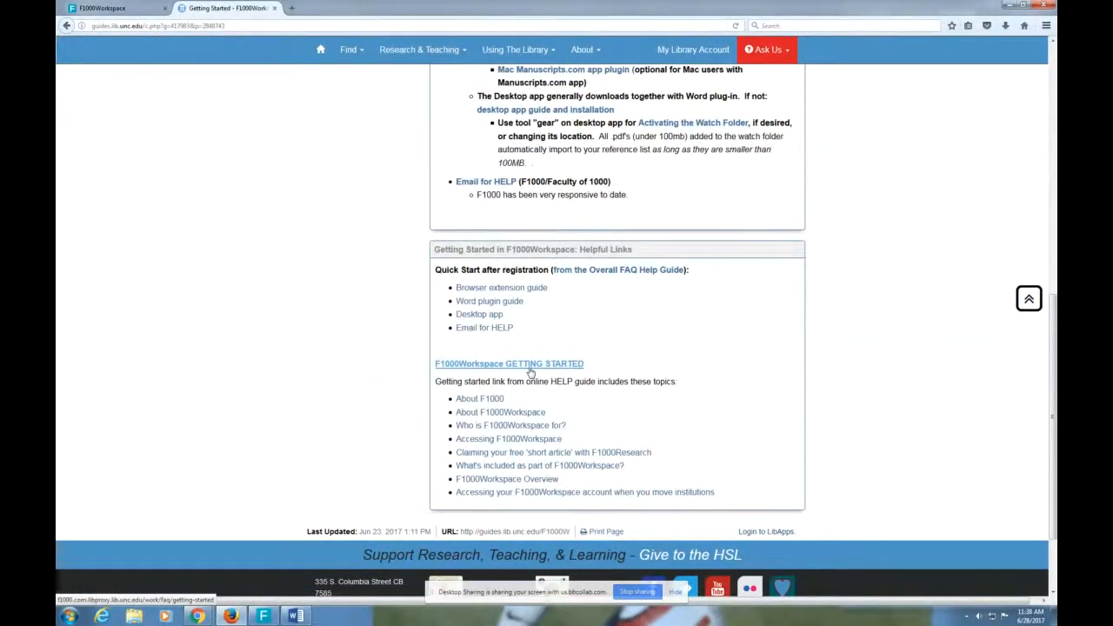
pyautogui.moveTo(744, 358)
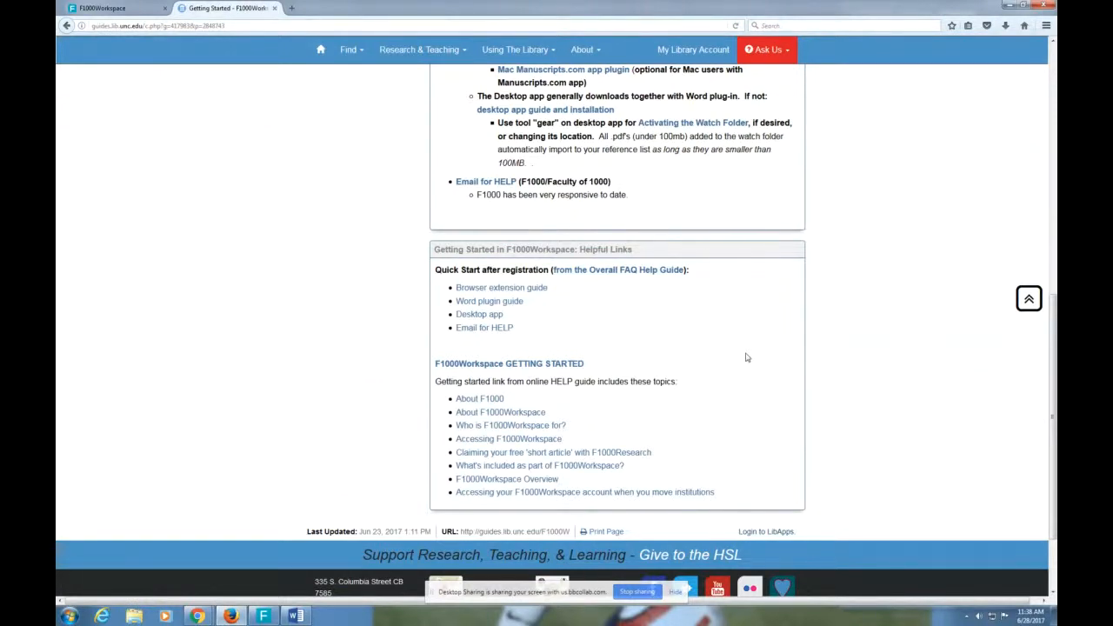
pyautogui.scroll(3)
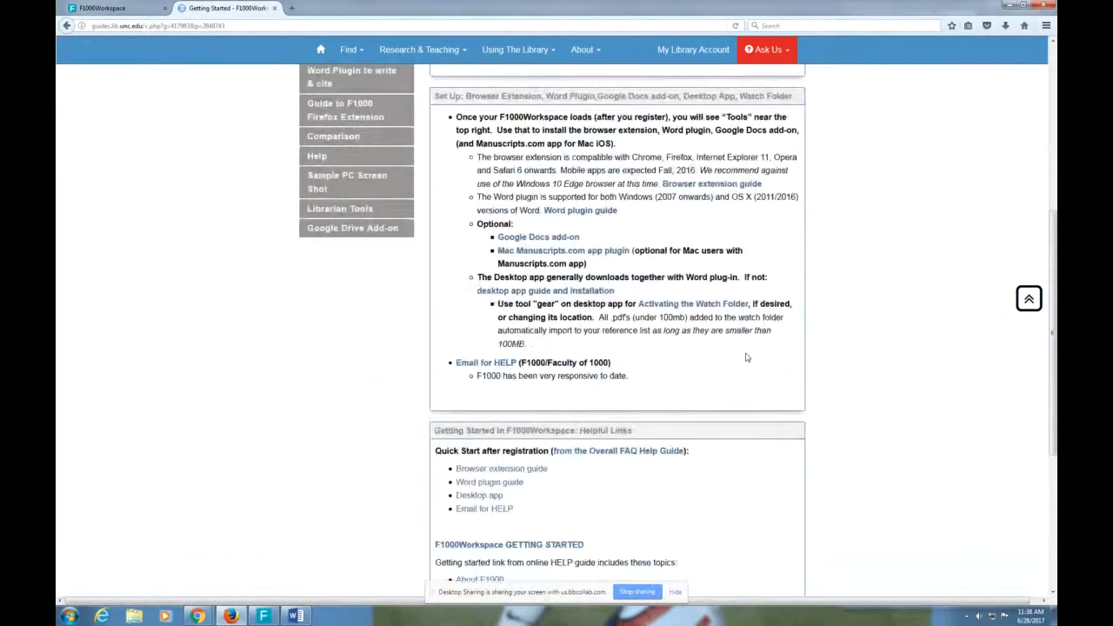
pyautogui.scroll(3)
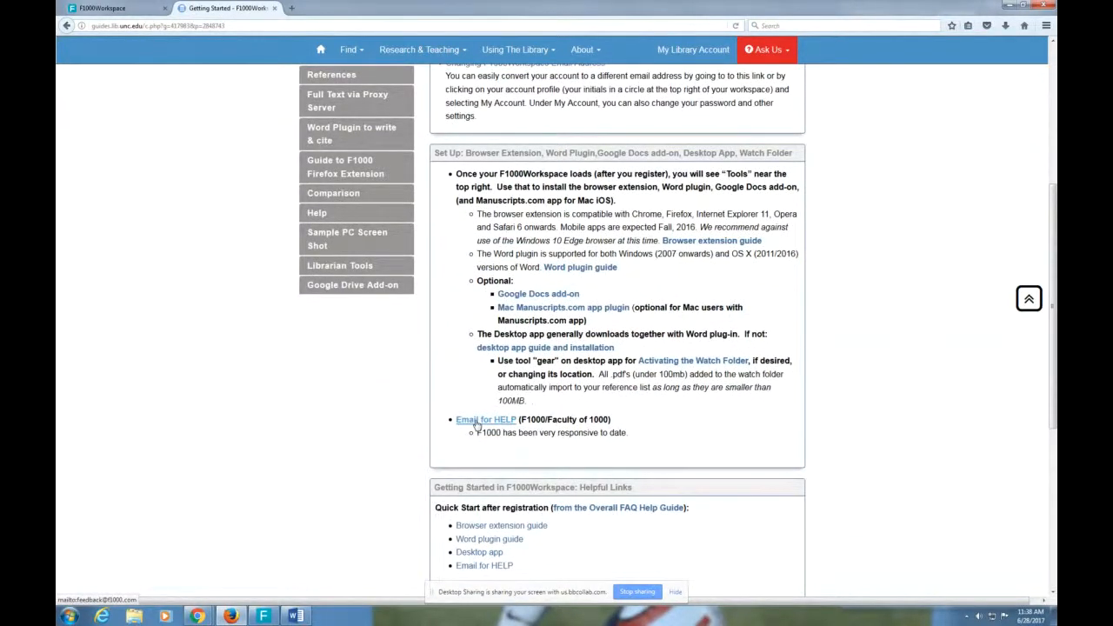
pyautogui.moveTo(473, 320)
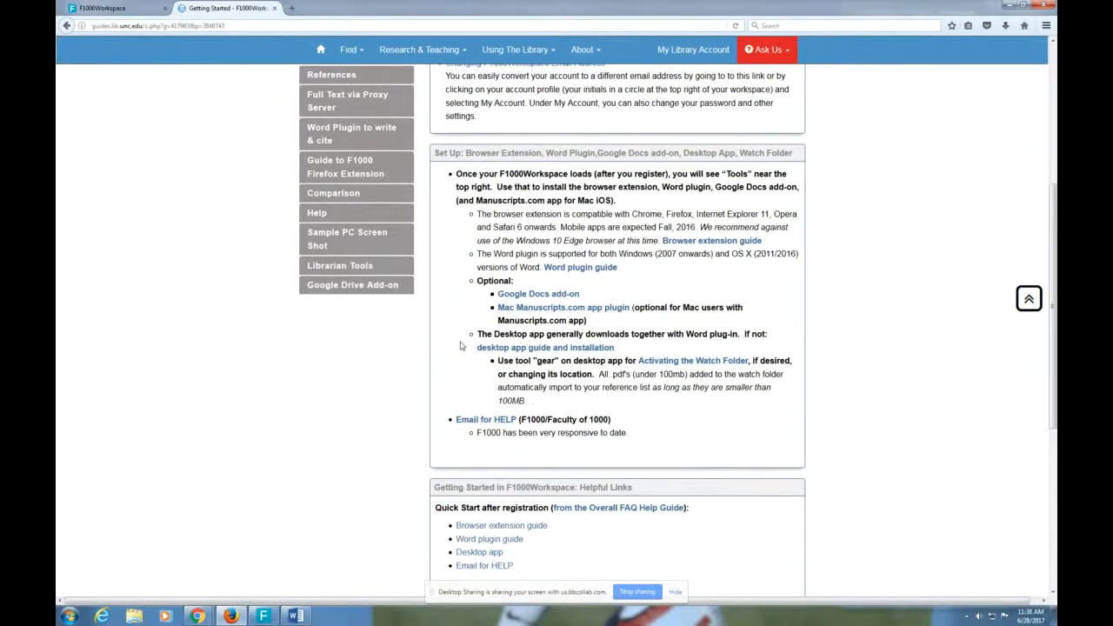
pyautogui.scroll(3)
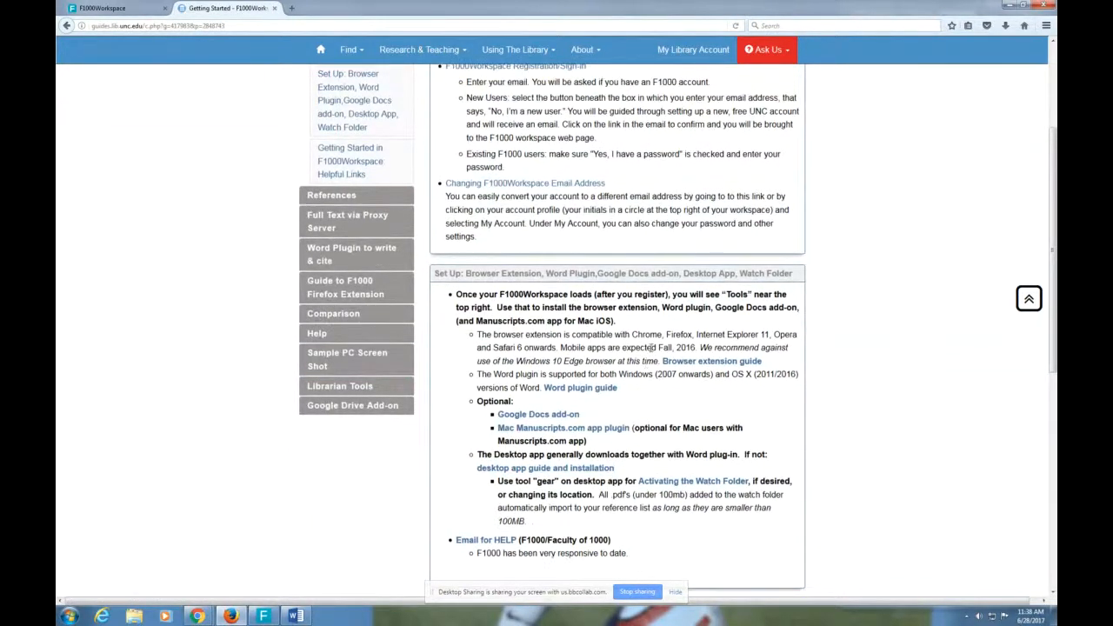
pyautogui.scroll(3)
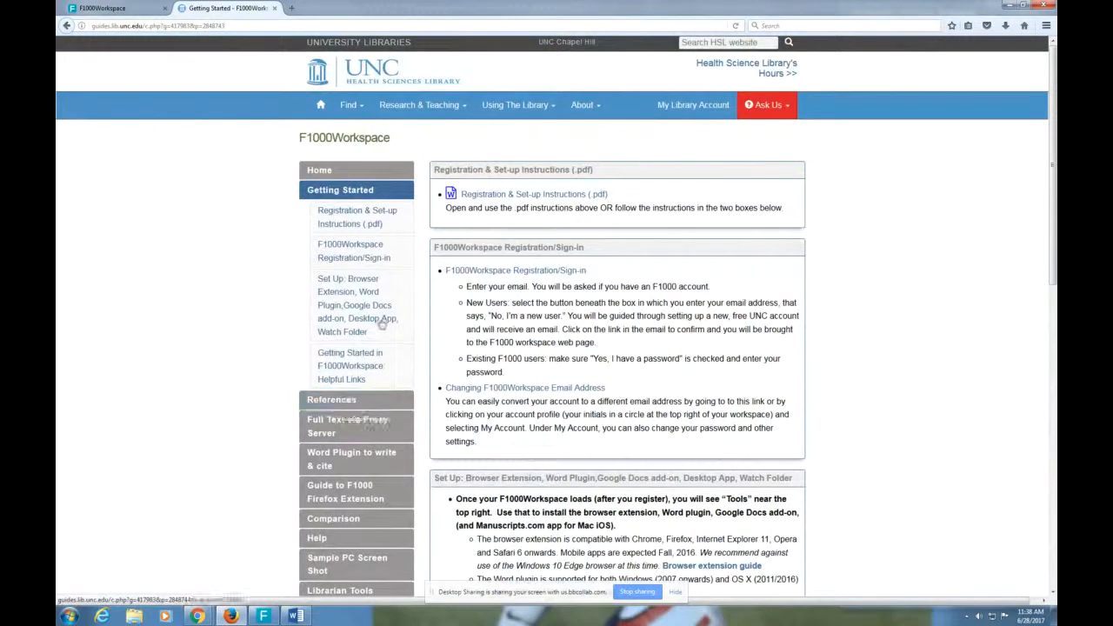
pyautogui.moveTo(257, 521)
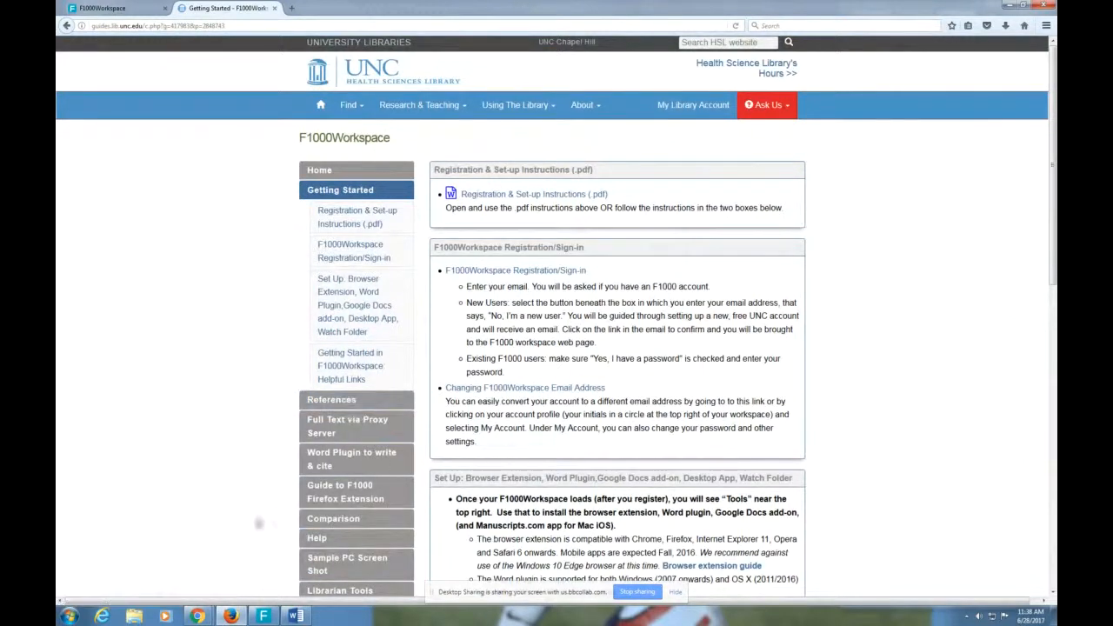
pyautogui.moveTo(237, 493)
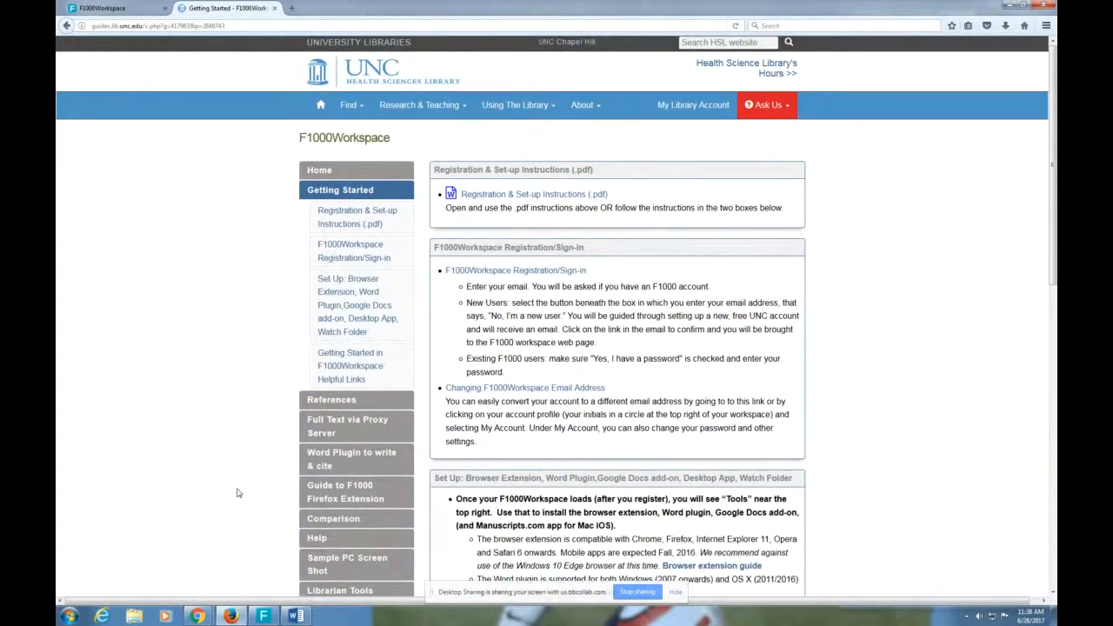
pyautogui.moveTo(168, 153)
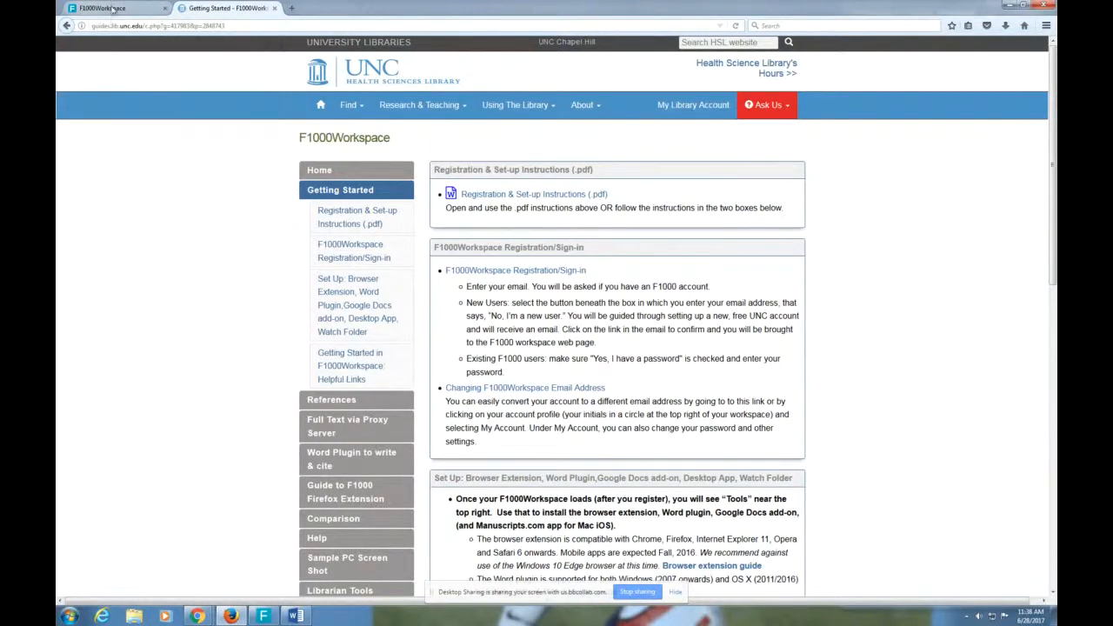
# Step: Switch to the F1000Workspace library showing All references with imported articles and project folders
pyautogui.click(101, 7)
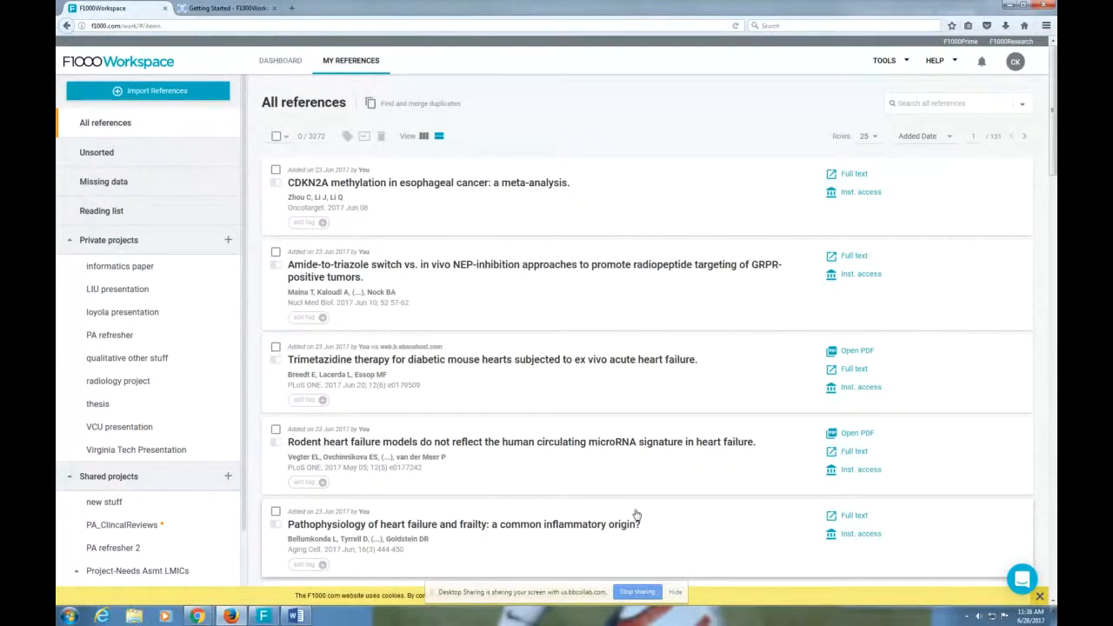
pyautogui.moveTo(826, 195)
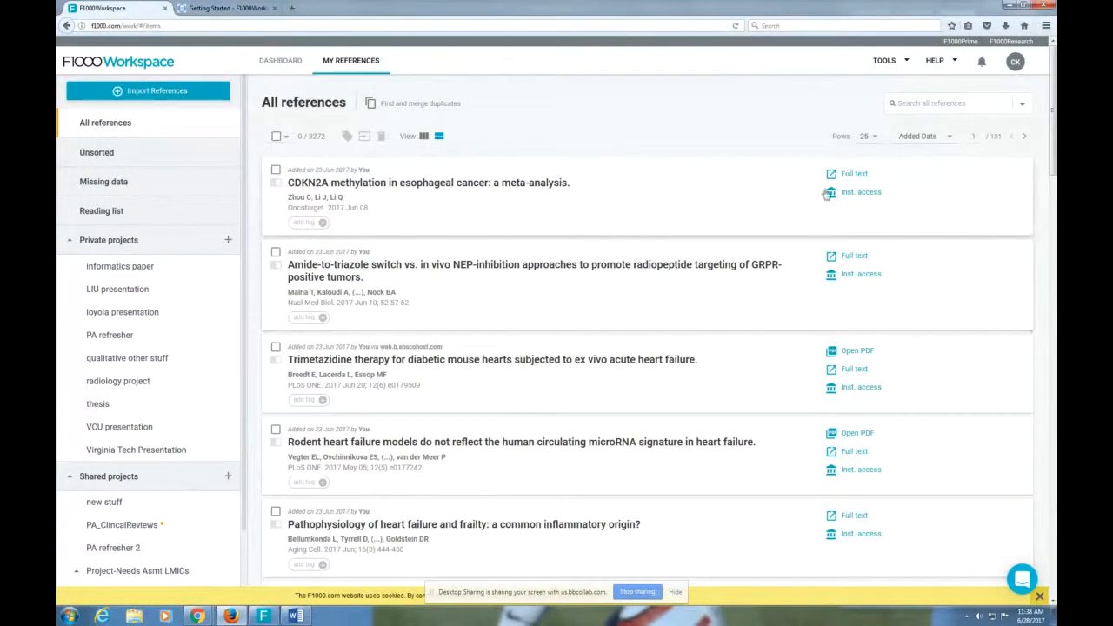
pyautogui.moveTo(843, 191)
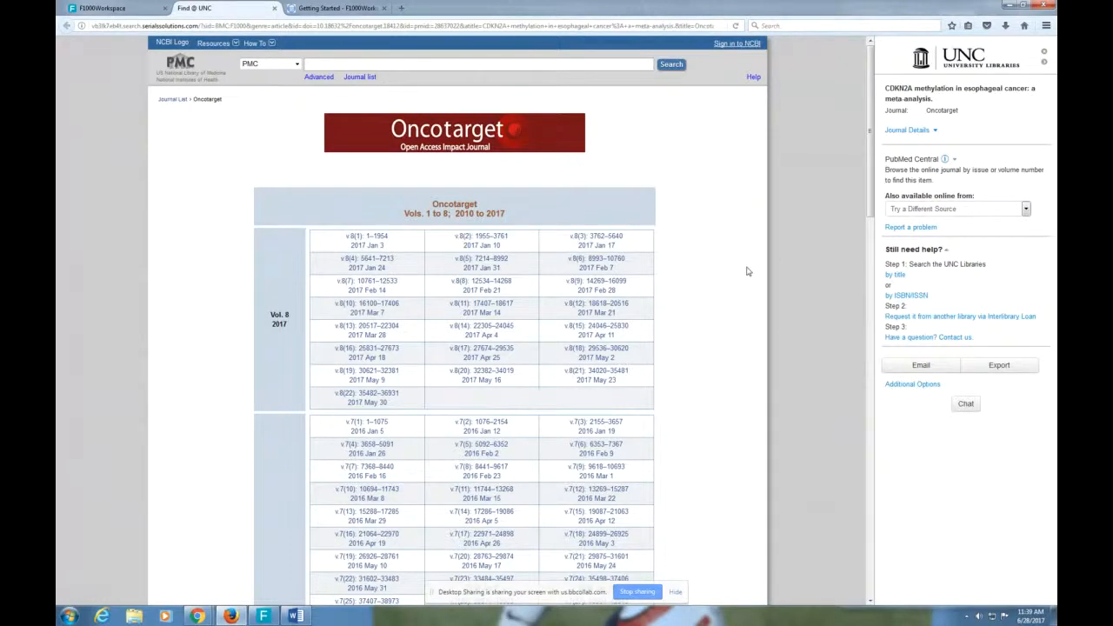
pyautogui.moveTo(749, 257)
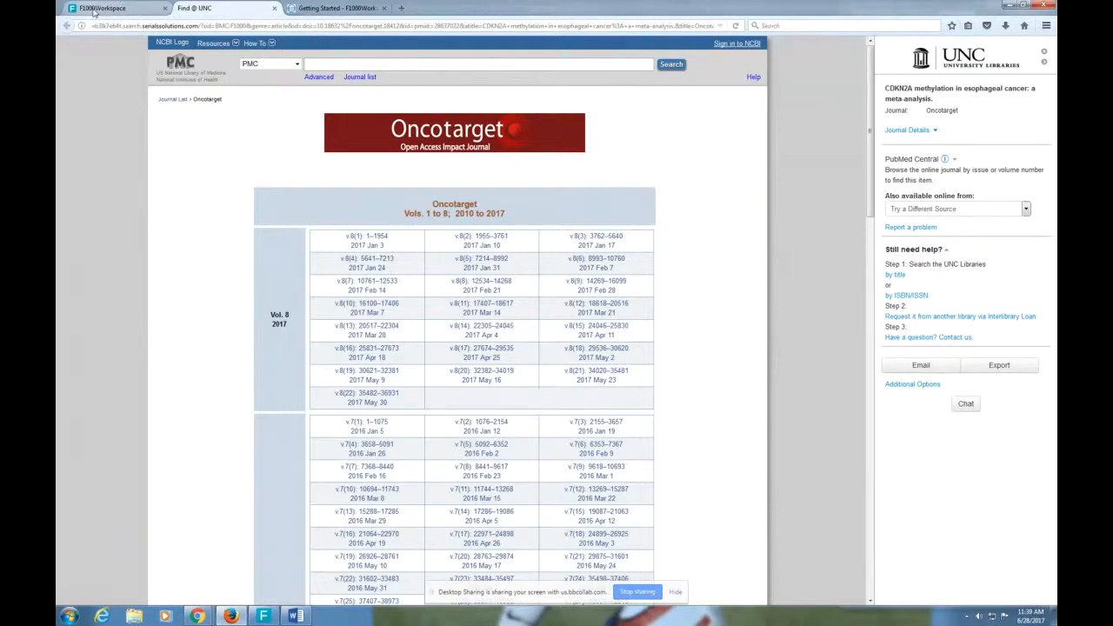
# Step: Return to the F1000Workspace All references library from the Find@UNC tab
pyautogui.click(100, 7)
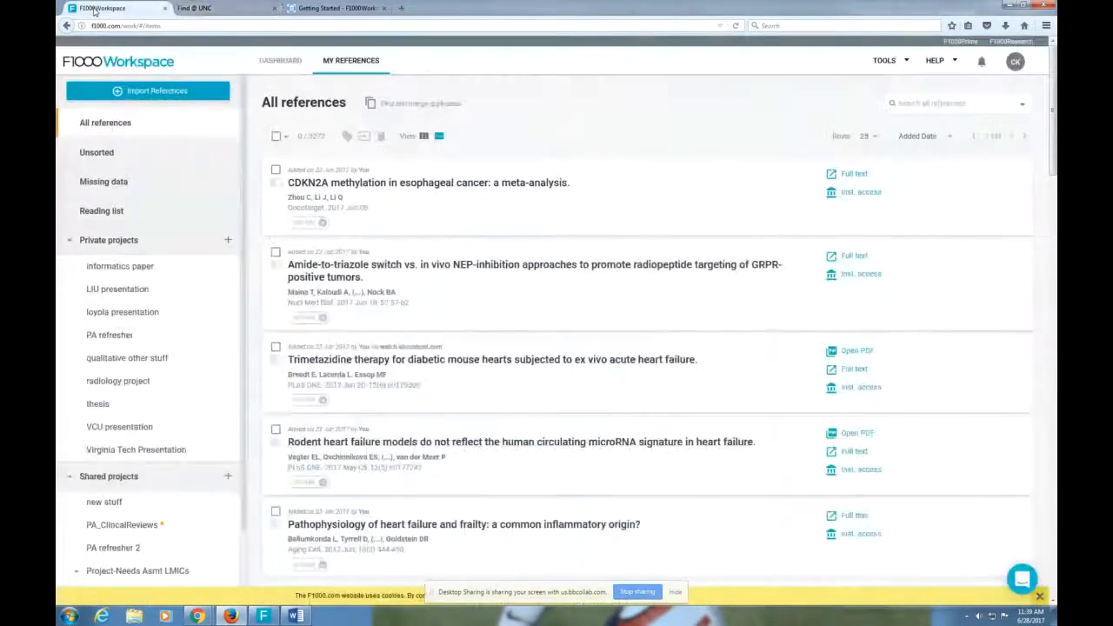
pyautogui.moveTo(861, 191)
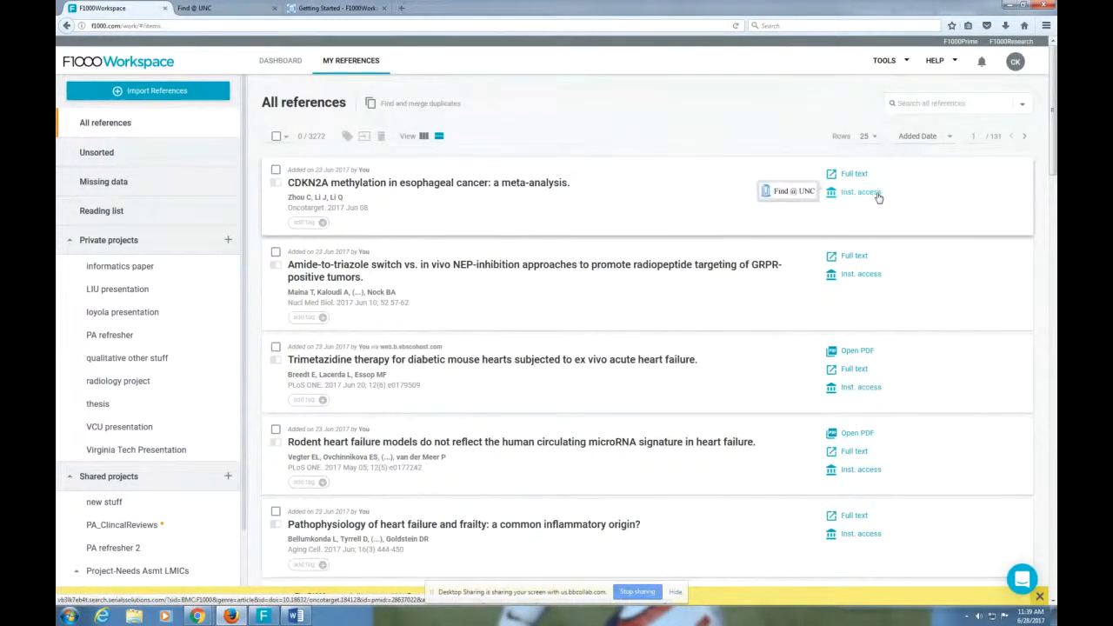
pyautogui.moveTo(904, 269)
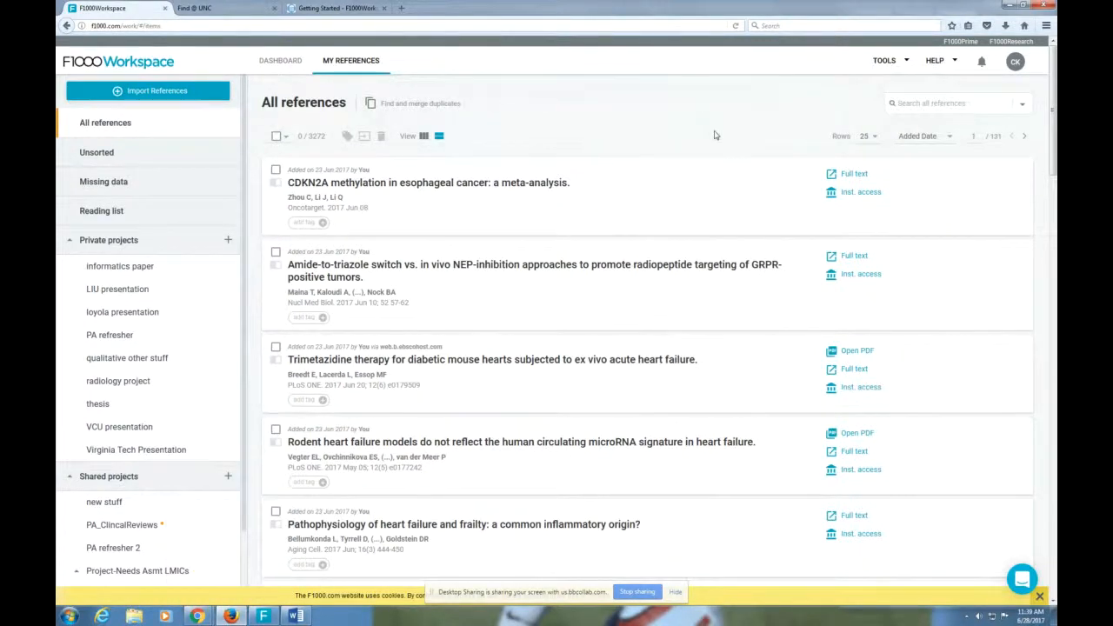
pyautogui.moveTo(901, 66)
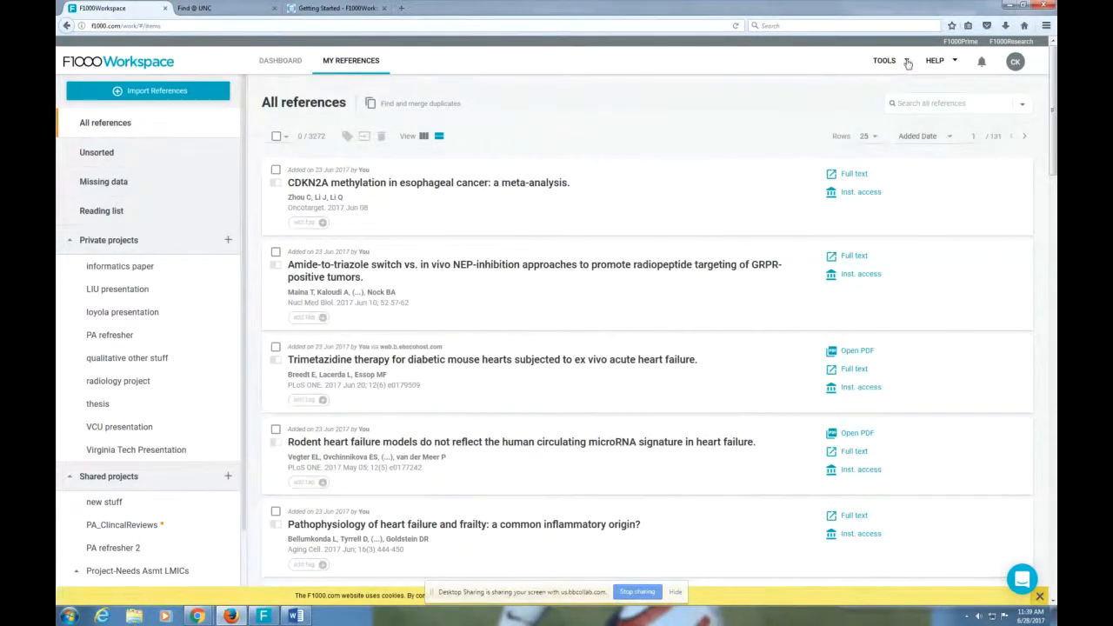
# Step: Show the Tools downloads: Firefox extension, Word plugin and Google Docs add-on
pyautogui.click(883, 59)
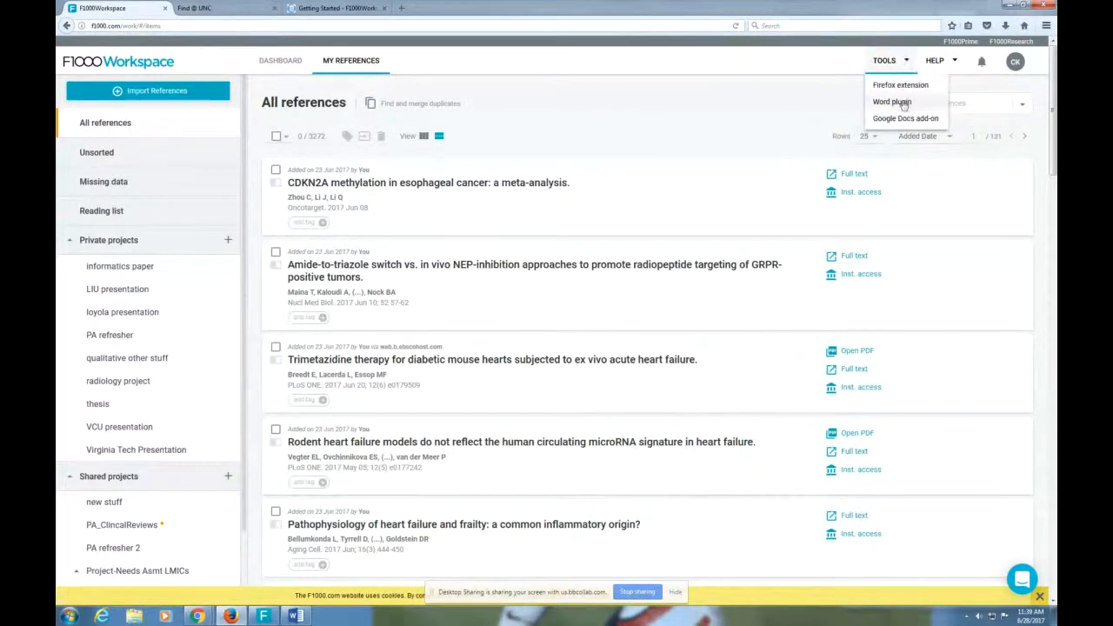
pyautogui.moveTo(904, 119)
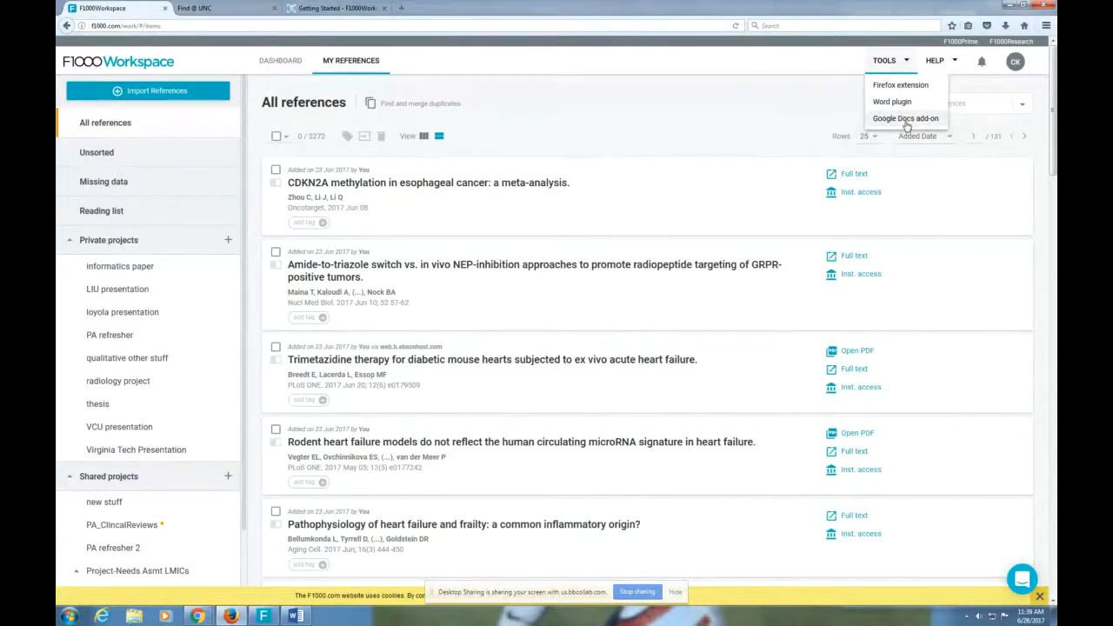
pyautogui.moveTo(746, 110)
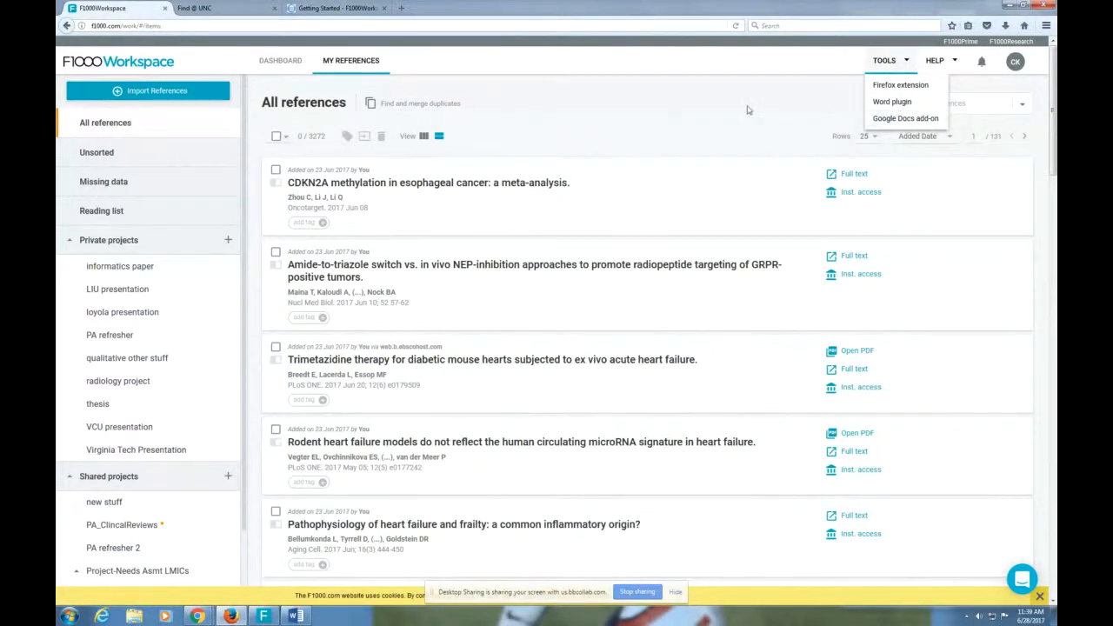
pyautogui.moveTo(832, 111)
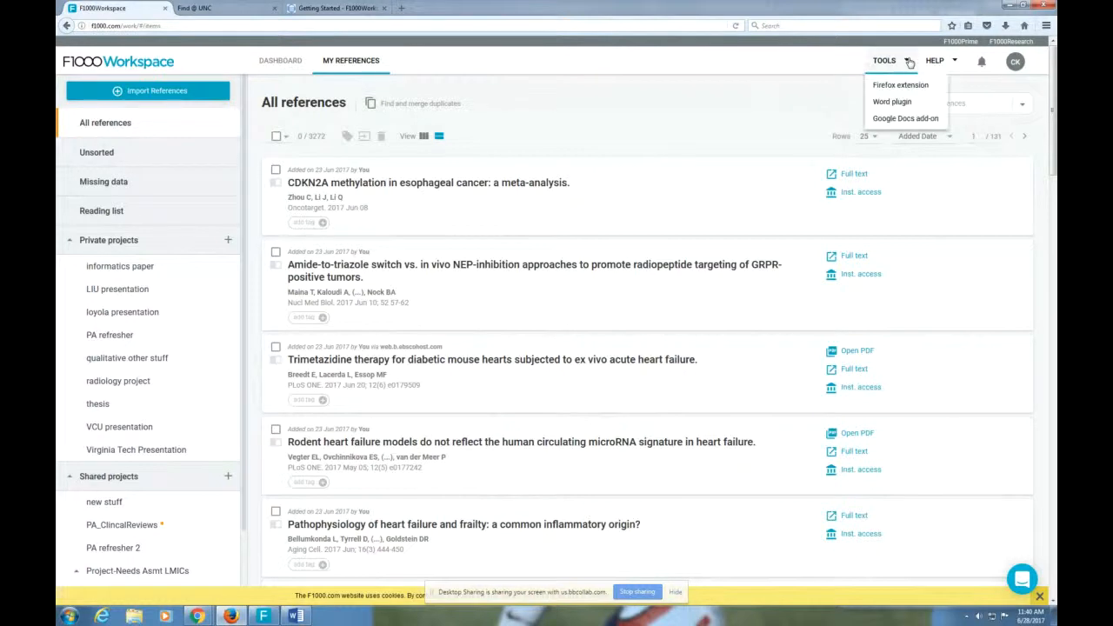
# Step: Review the guide's setup instructions for the browser extension, Word plugin and desktop app
pyautogui.click(334, 7)
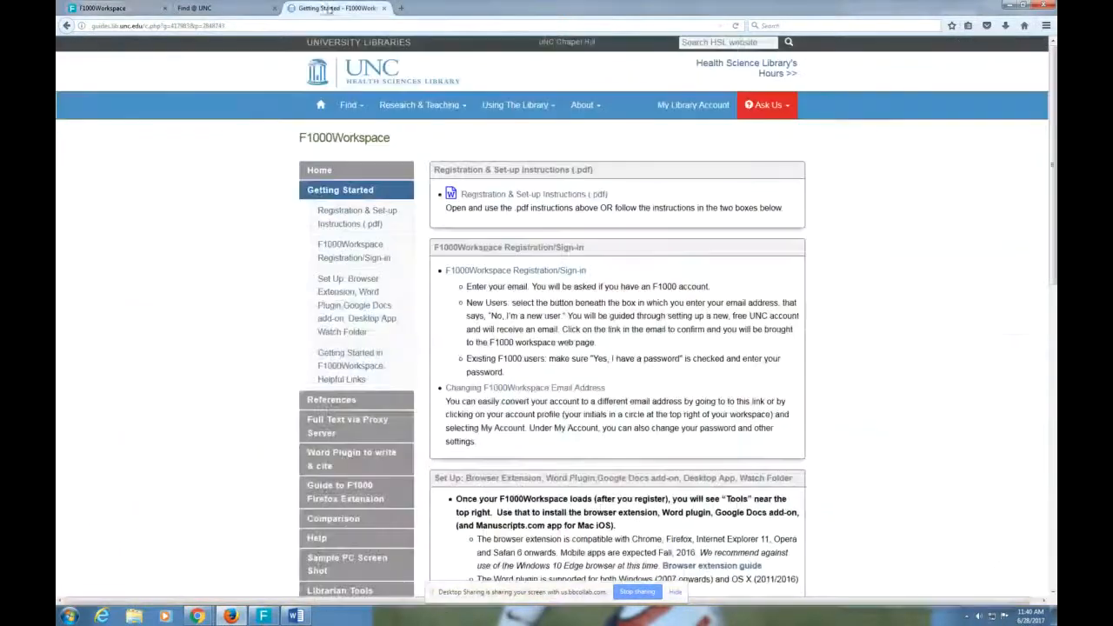
pyautogui.scroll(-3)
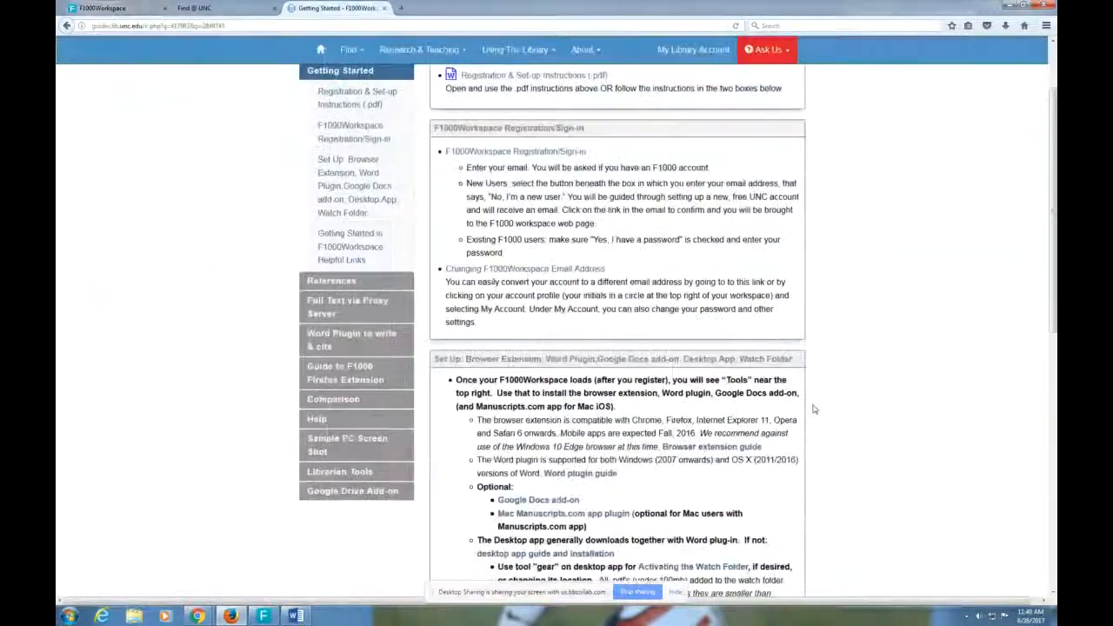
pyautogui.scroll(-3)
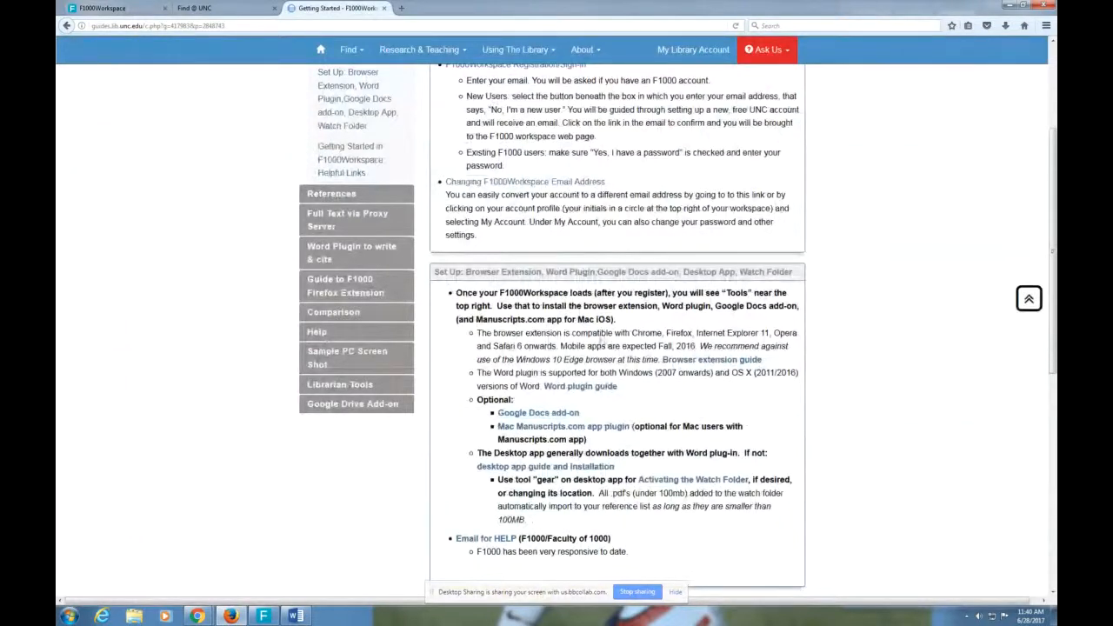
pyautogui.scroll(3)
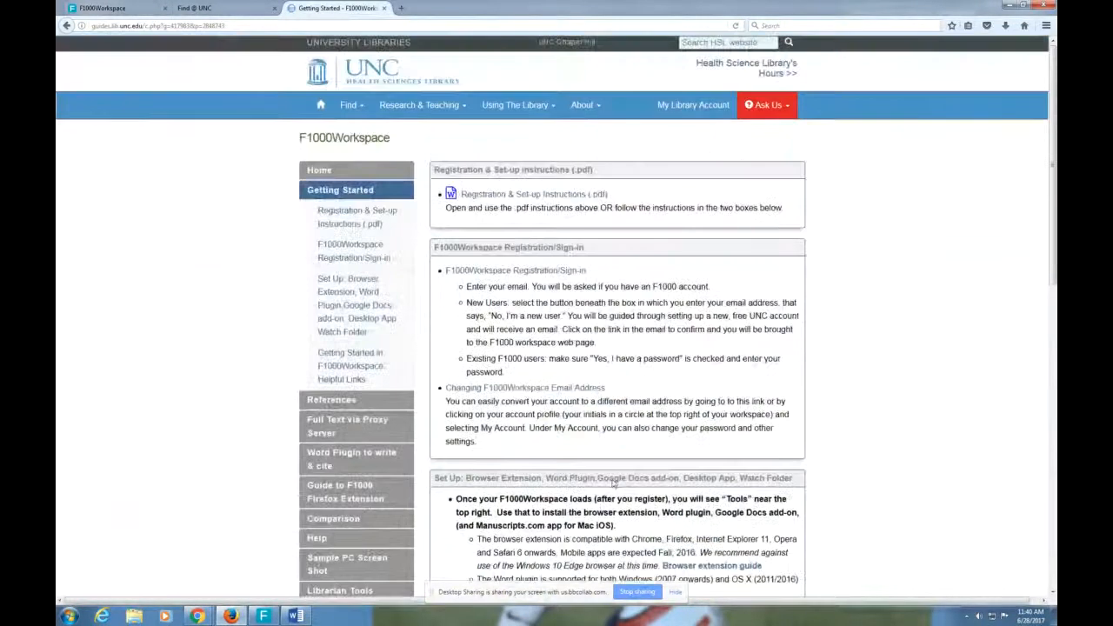
pyautogui.scroll(-3)
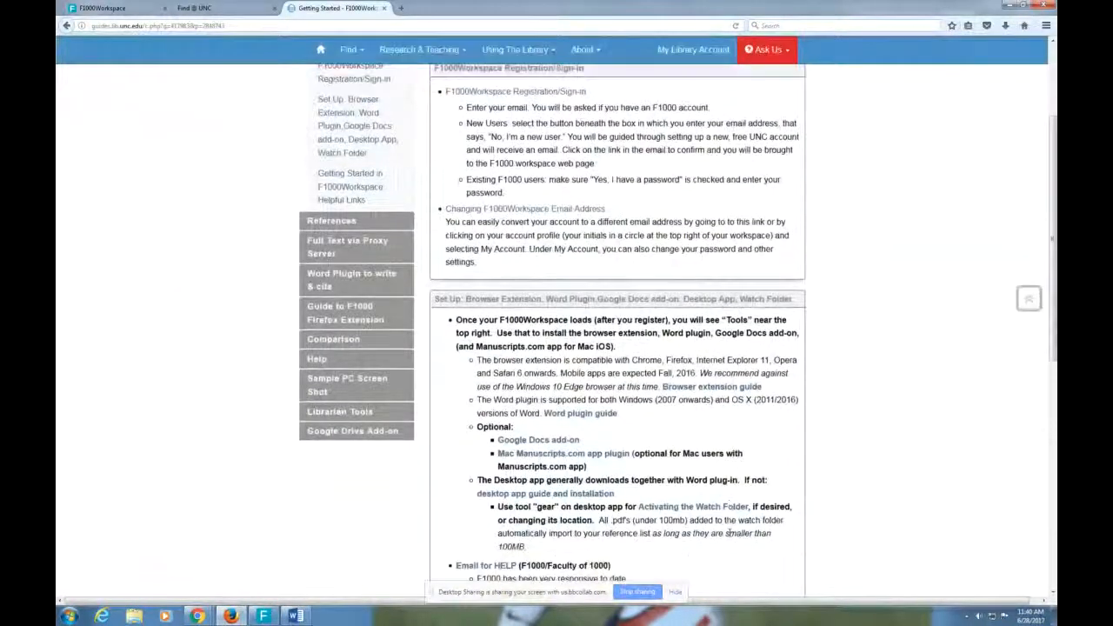
pyautogui.scroll(-3)
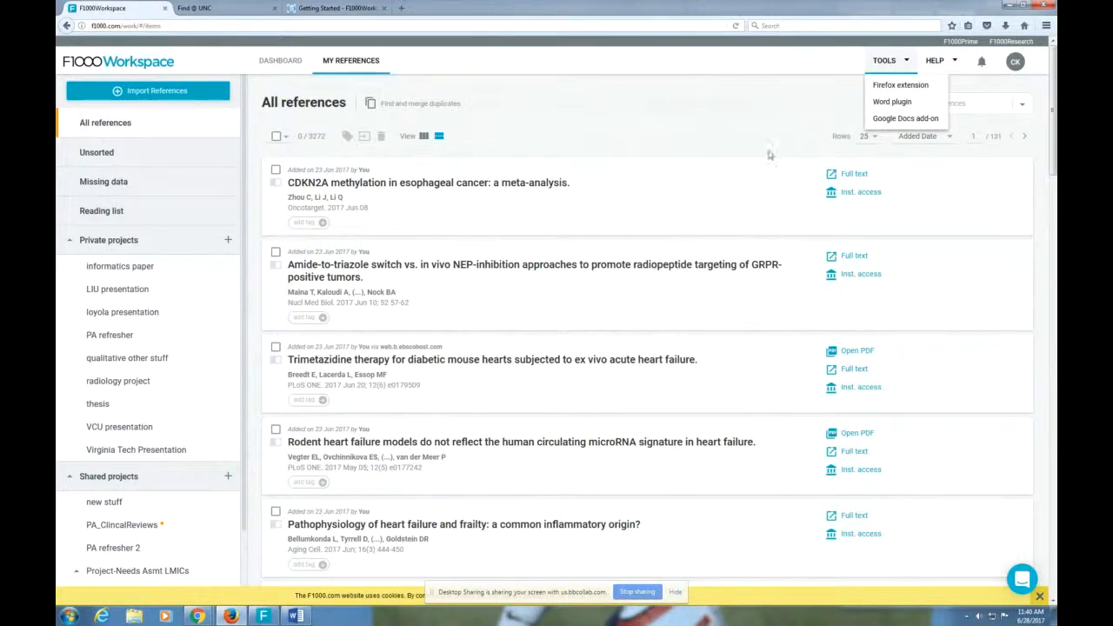
pyautogui.moveTo(809, 153)
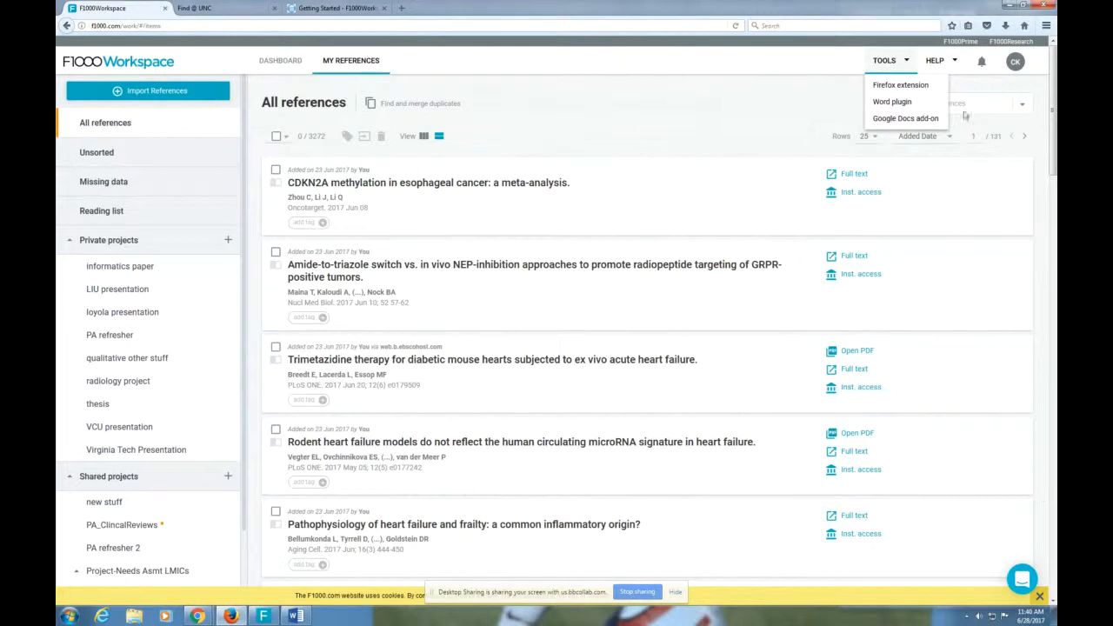
pyautogui.moveTo(891, 101)
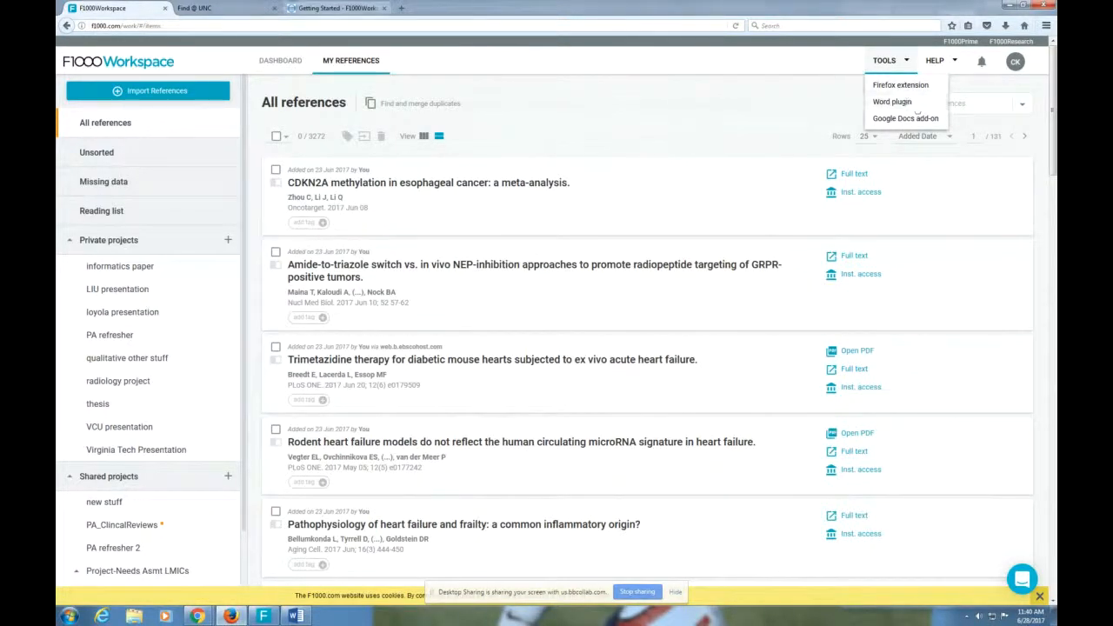
# Step: Return to the guide's desktop app and watch folder setup instructions
pyautogui.click(334, 7)
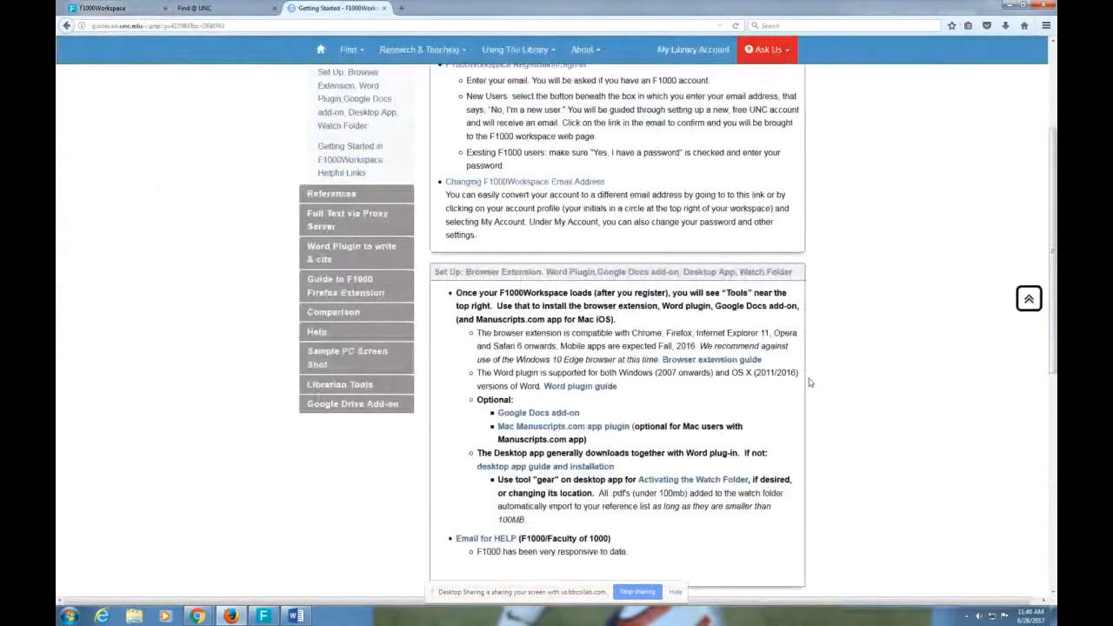
pyautogui.moveTo(546, 466)
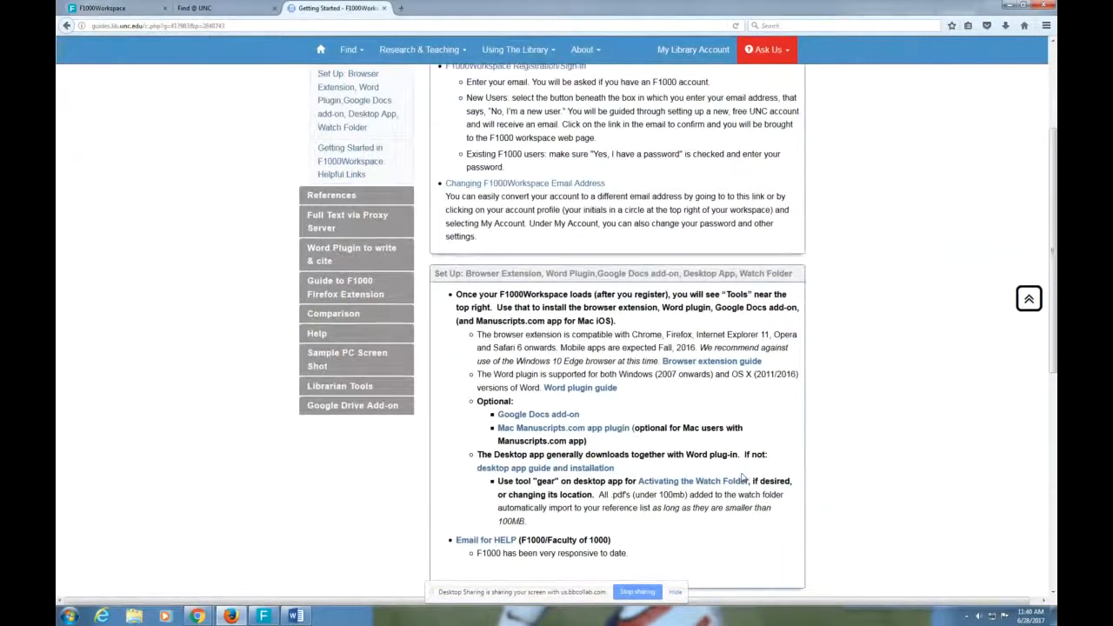
pyautogui.scroll(3)
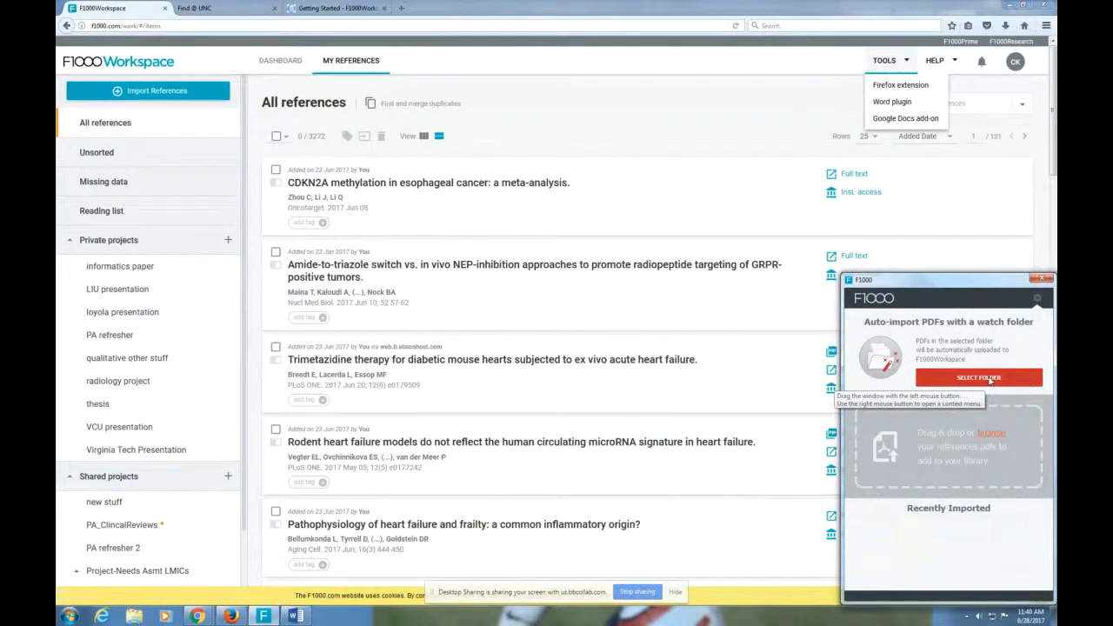
# Step: Start choosing a watch folder for automatic PDF import in the F1000 desktop app
pyautogui.click(977, 377)
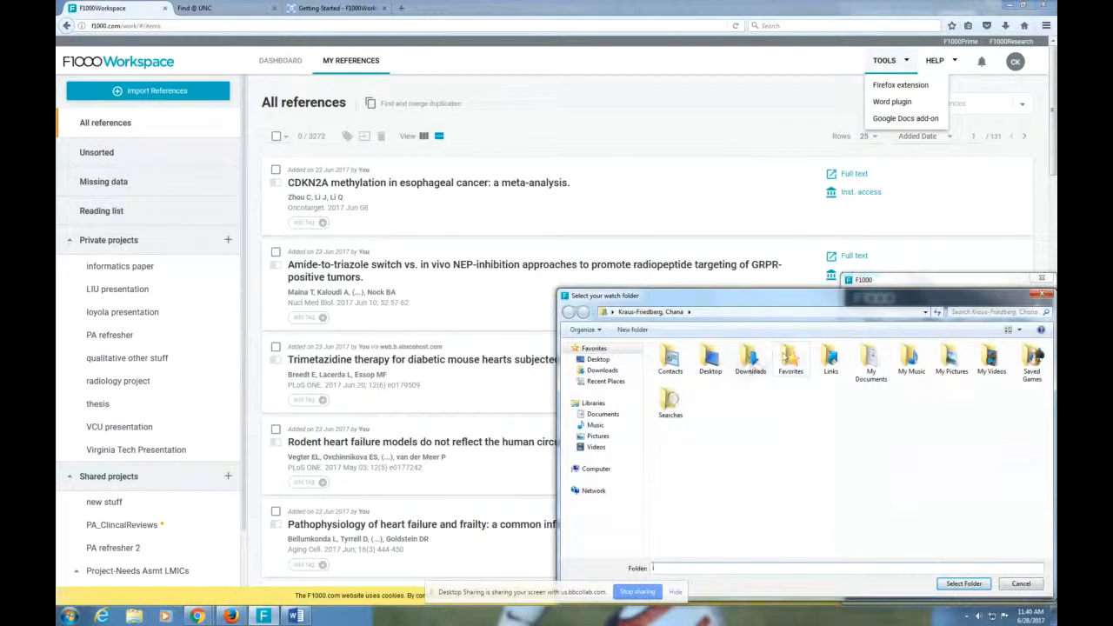
pyautogui.moveTo(749, 356)
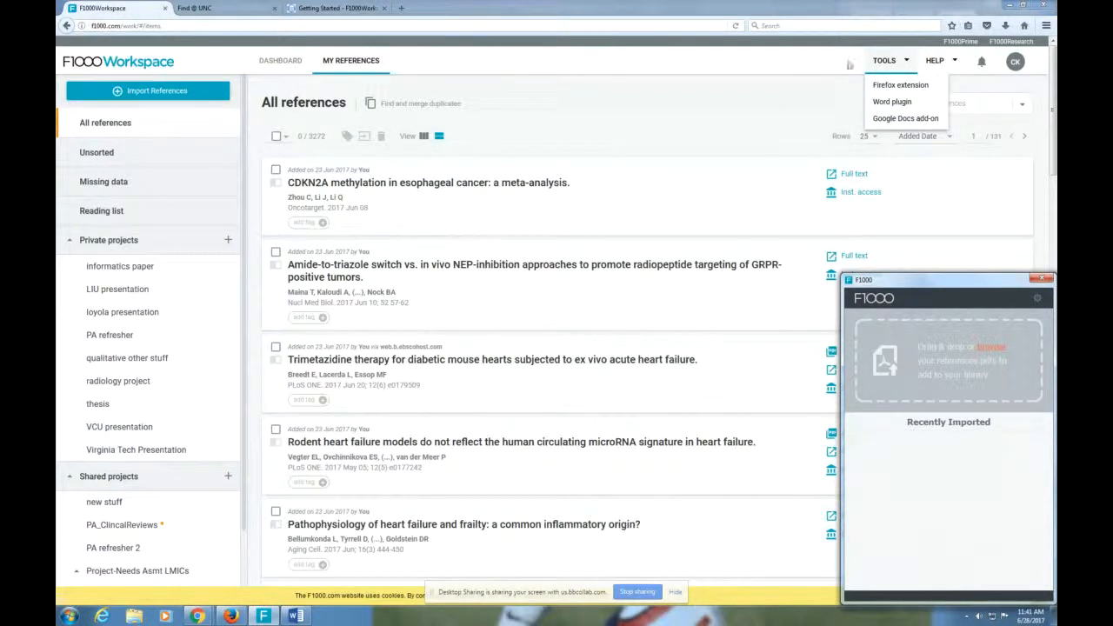
pyautogui.moveTo(731, 115)
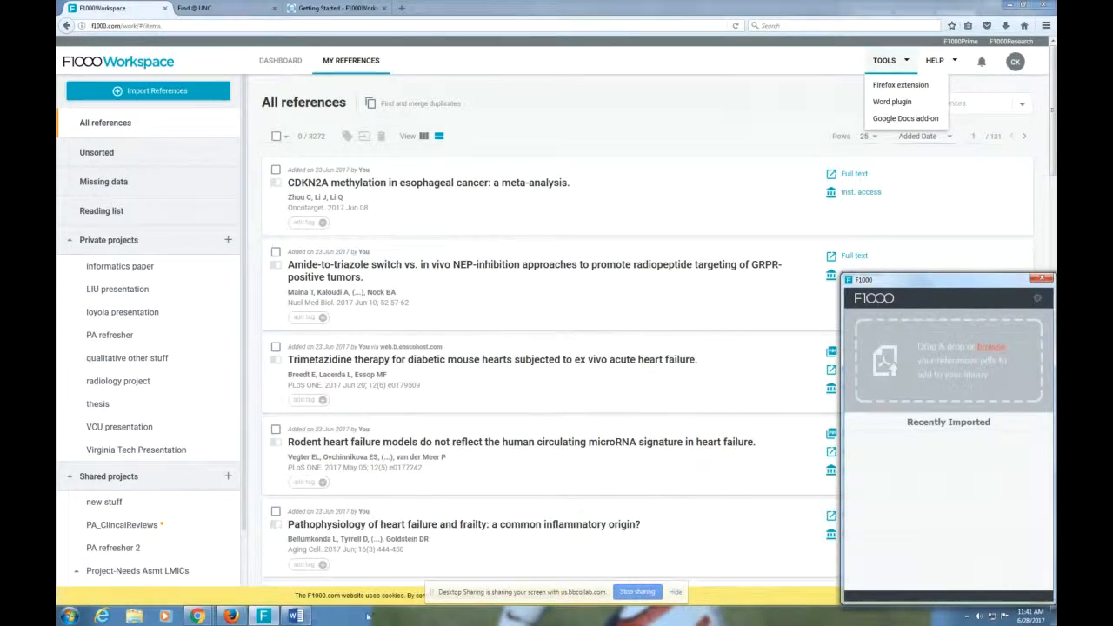
pyautogui.moveTo(296, 616)
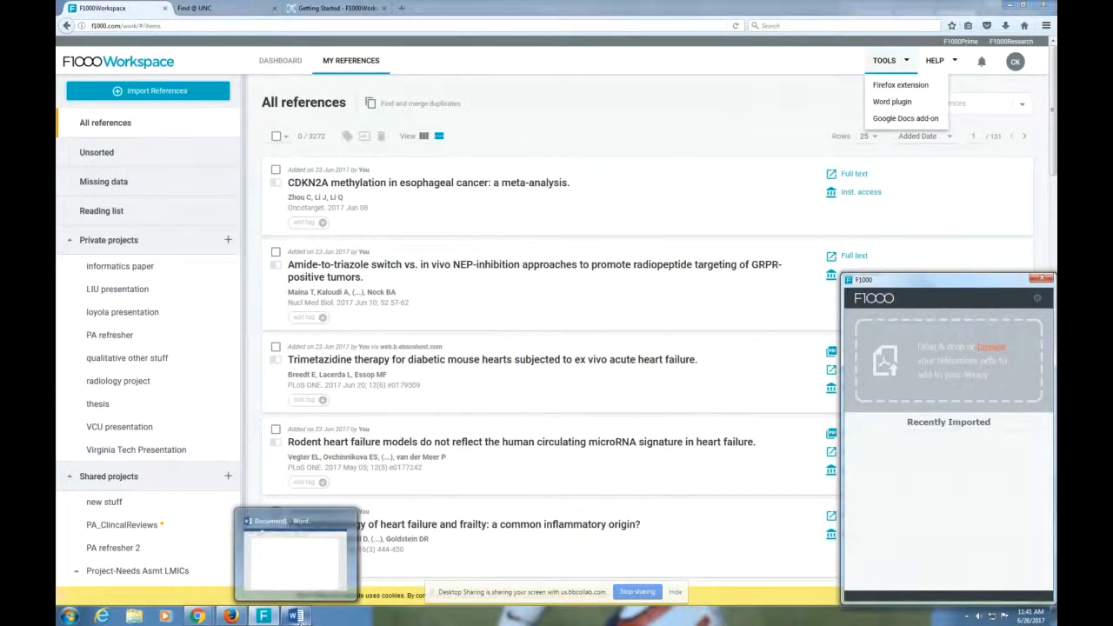
# Step: In Word's F1000 pane, search PubMed for 'heart attack'
pyautogui.click(294, 557)
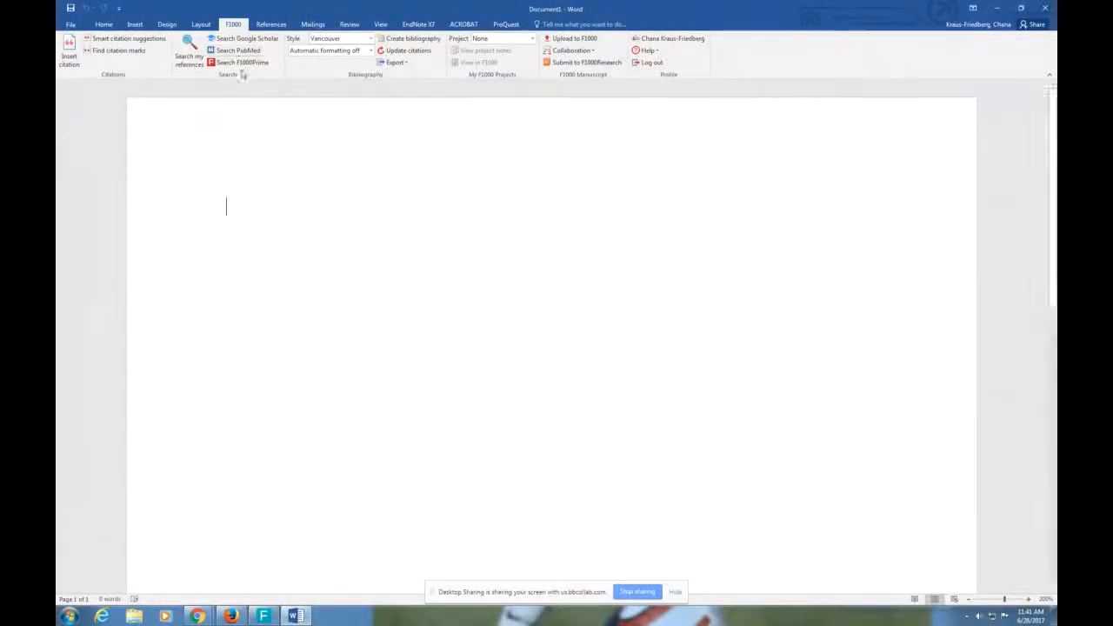
pyautogui.click(236, 48)
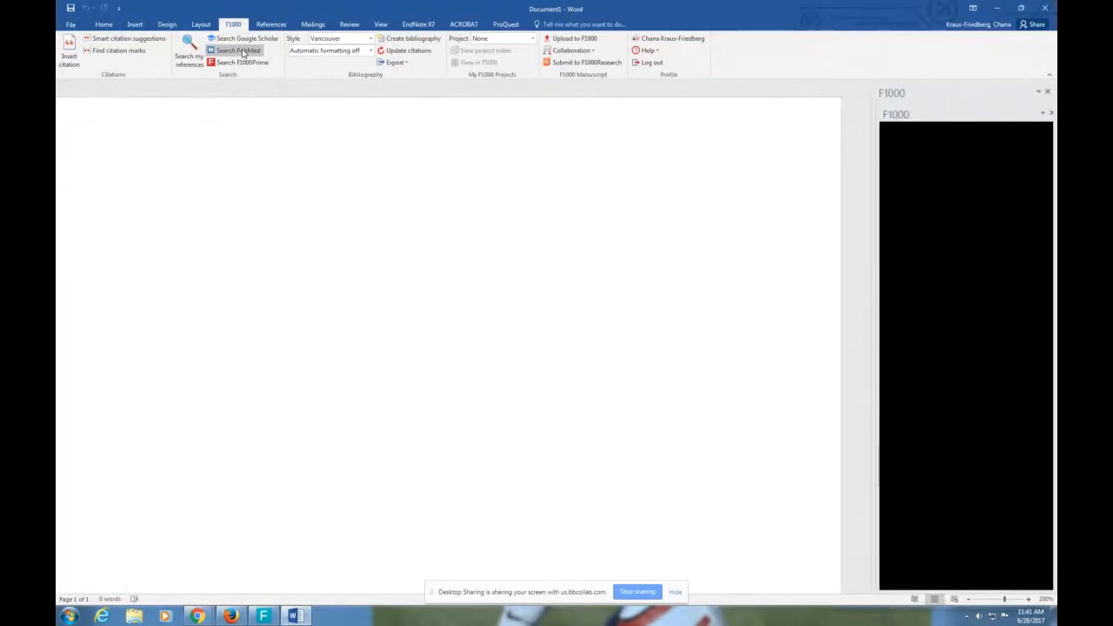
pyautogui.click(238, 49)
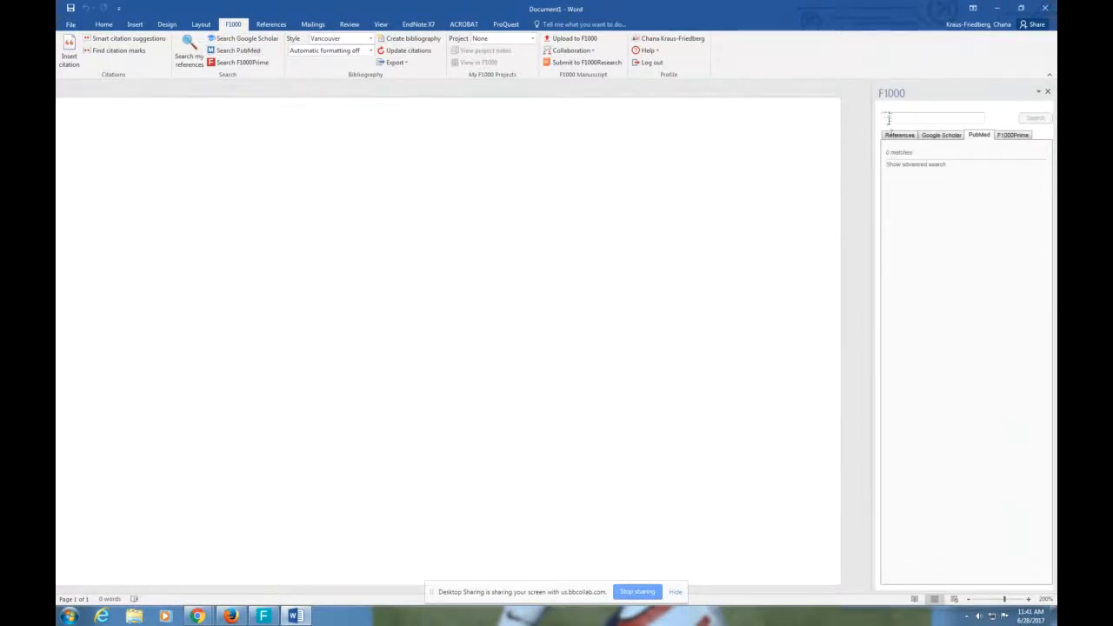
pyautogui.click(930, 118)
pyautogui.write('heart attack')
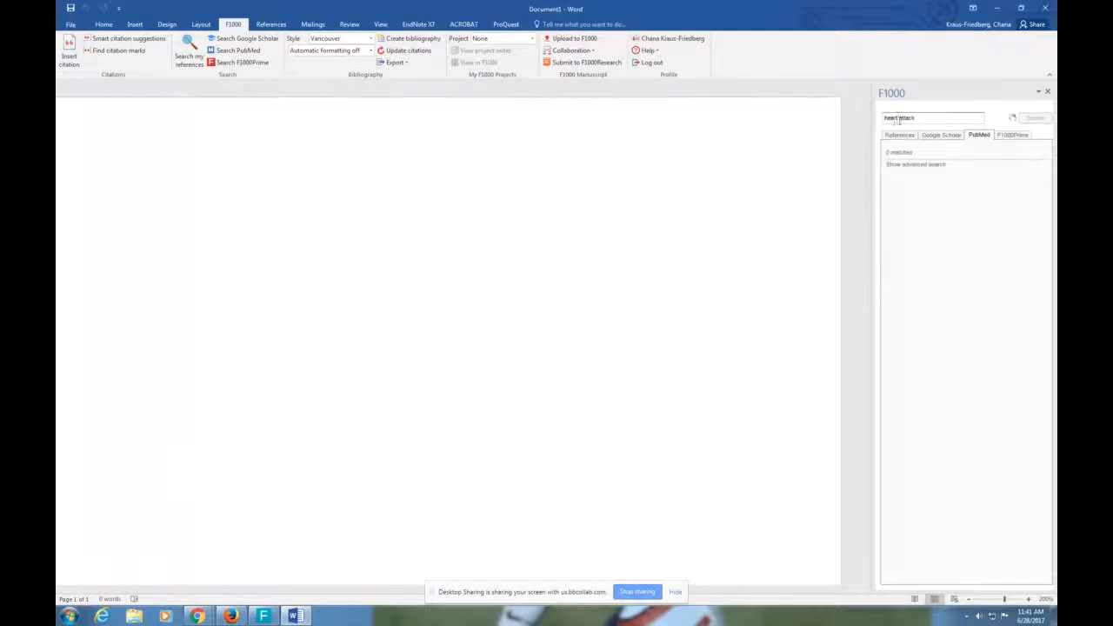
pyautogui.click(1035, 118)
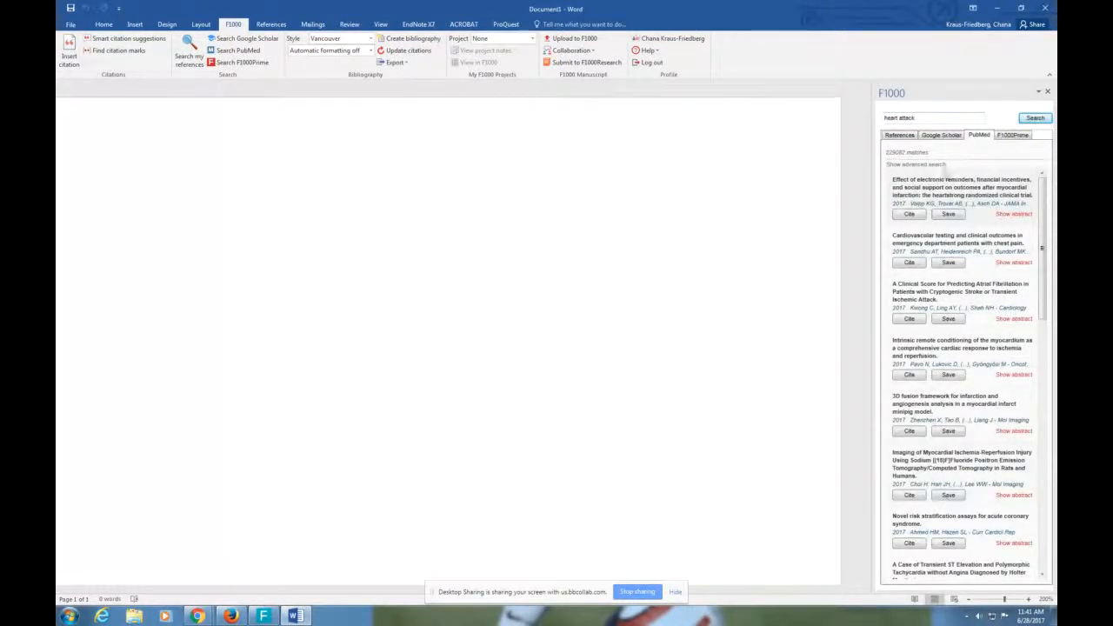
# Step: Compare the 'heart attack' results in Google Scholar, My References and PubMed, then close the pane
pyautogui.click(941, 135)
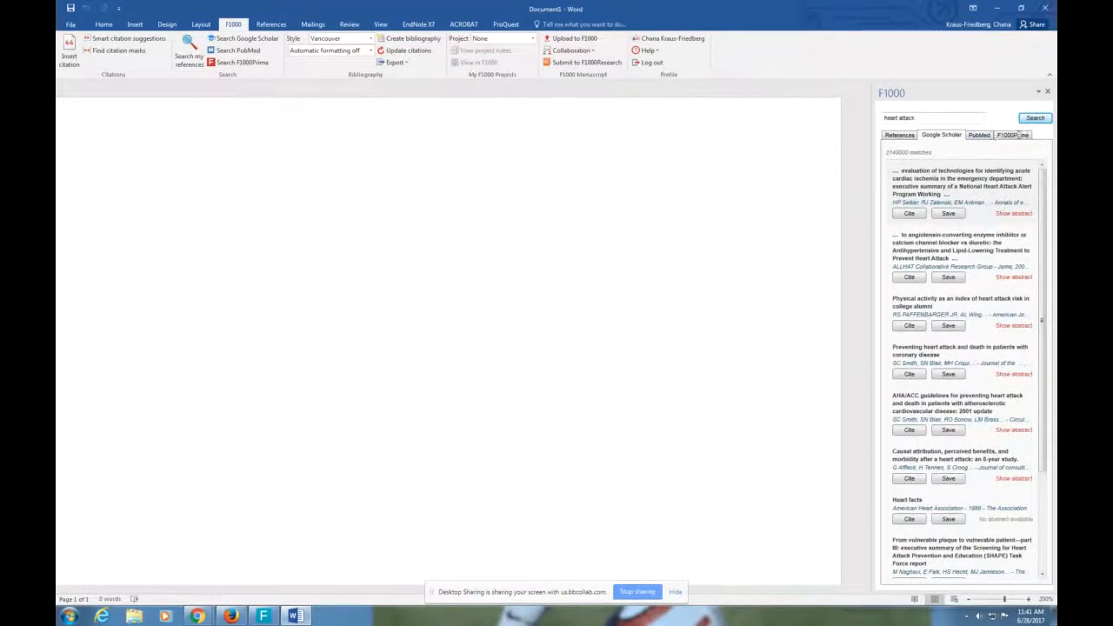
pyautogui.click(1012, 135)
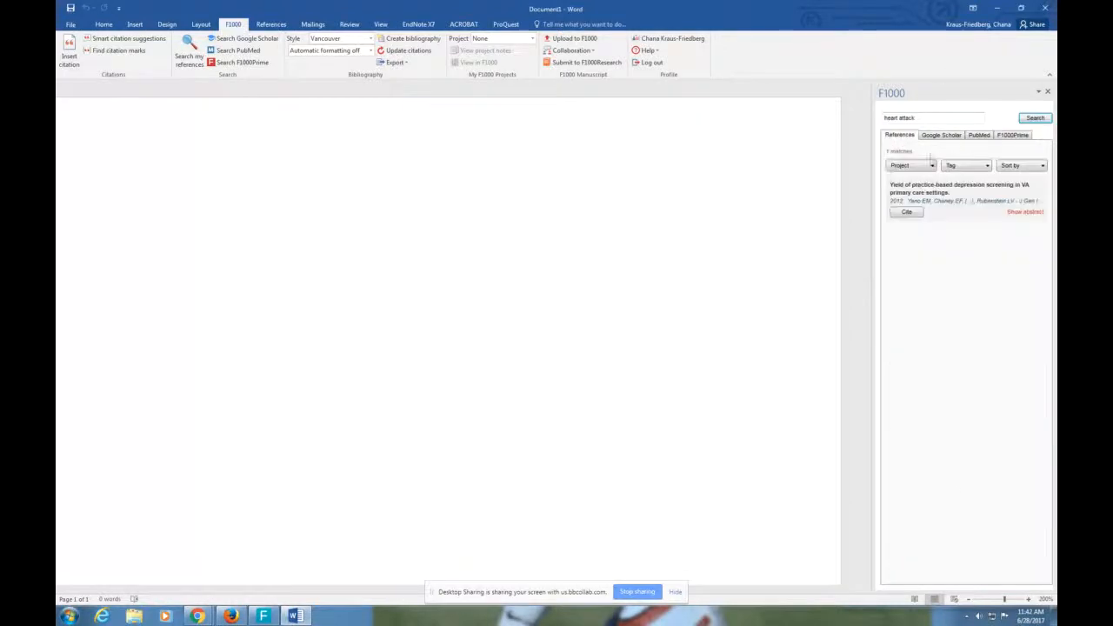
pyautogui.moveTo(933, 374)
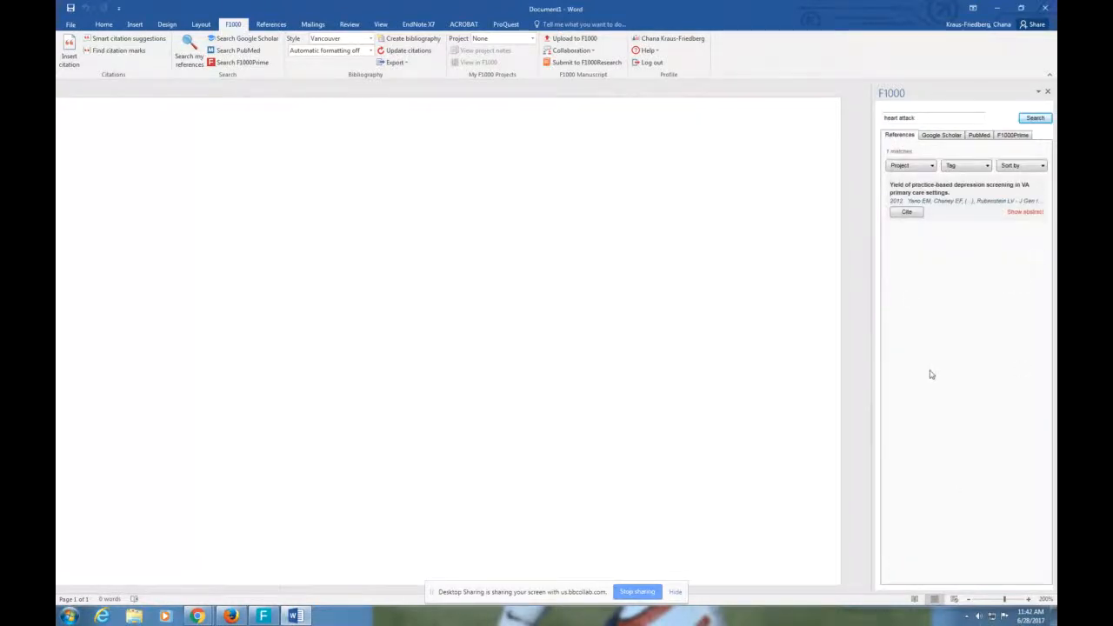
pyautogui.click(979, 135)
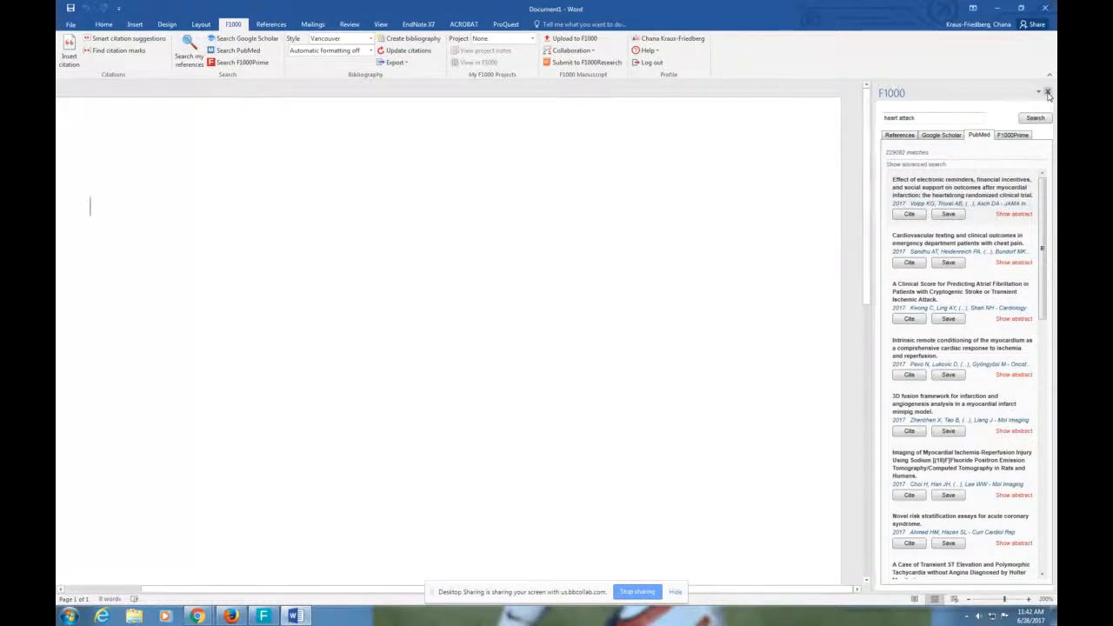
pyautogui.click(1047, 94)
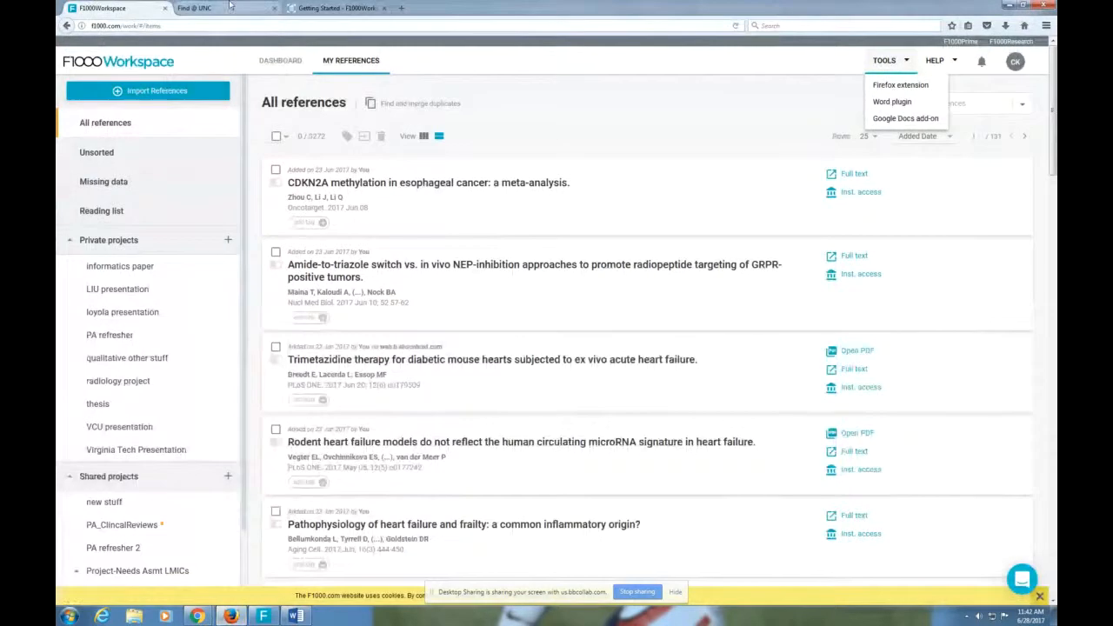
pyautogui.moveTo(229, 7)
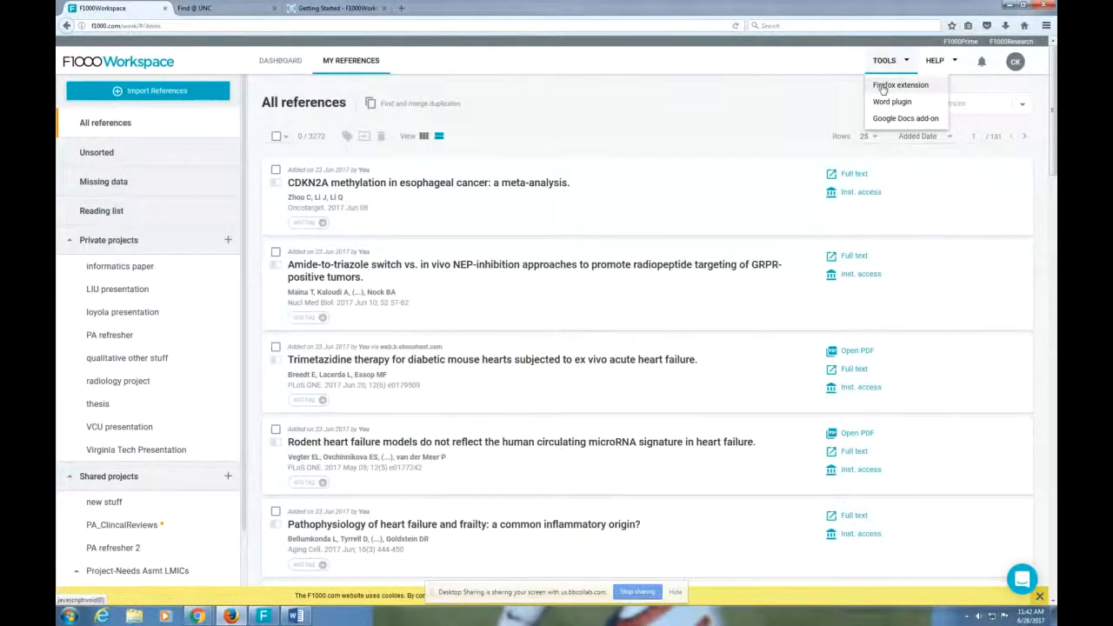
pyautogui.moveTo(630, 113)
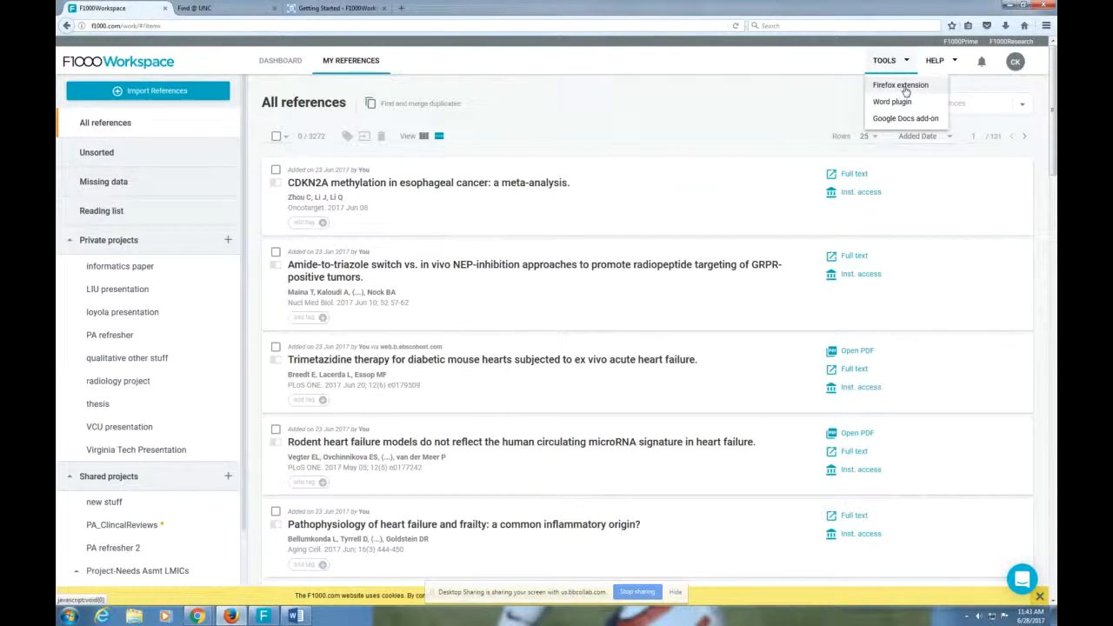
pyautogui.moveTo(774, 139)
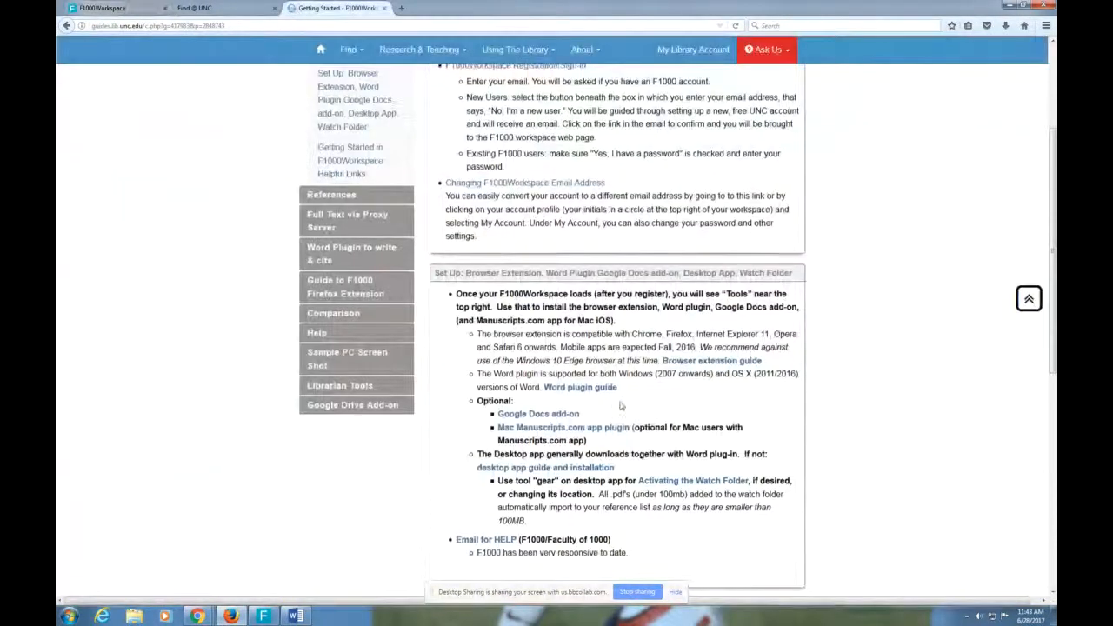
# Step: Browse the guide's Firefox Extension, Word Plugin and Google Drive Add-on pages, then return to Home
pyautogui.click(345, 285)
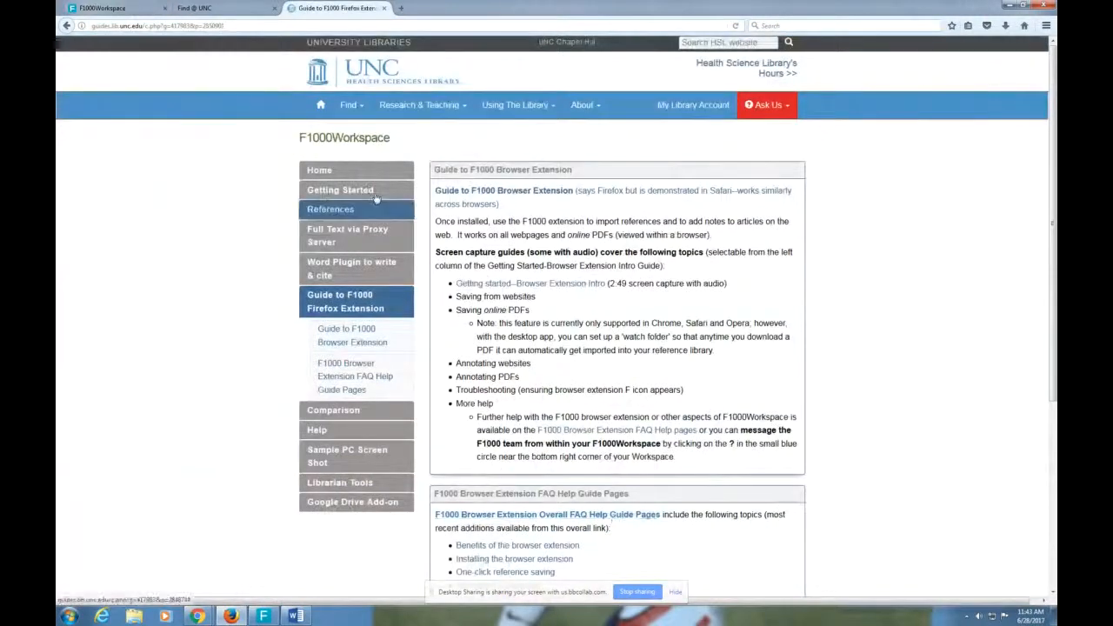
pyautogui.click(352, 268)
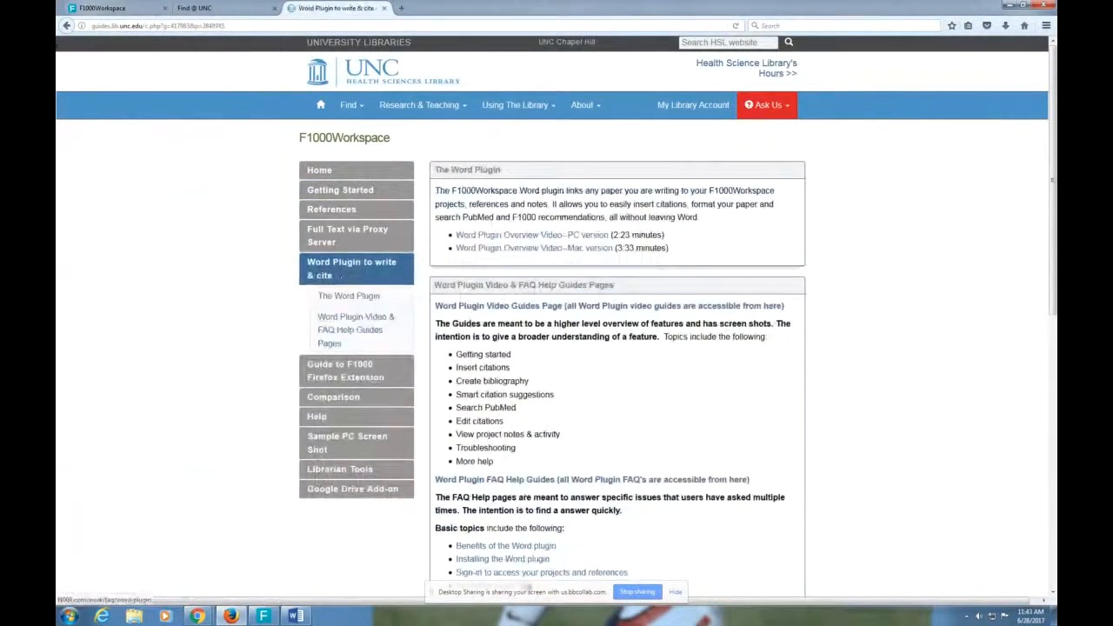
pyautogui.click(352, 489)
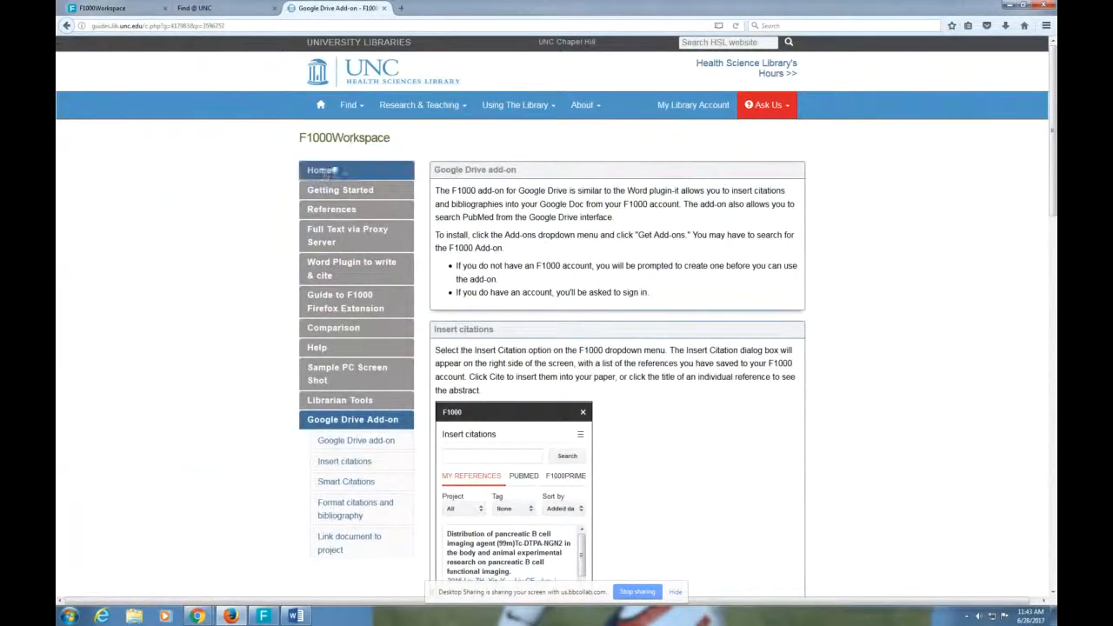
pyautogui.click(320, 171)
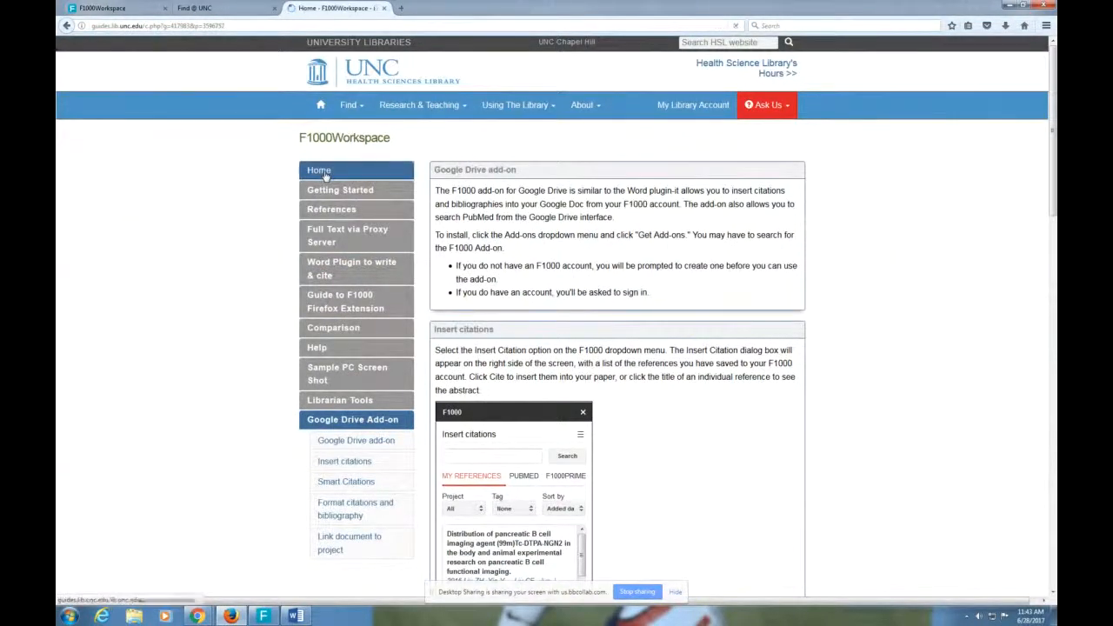
pyautogui.click(320, 171)
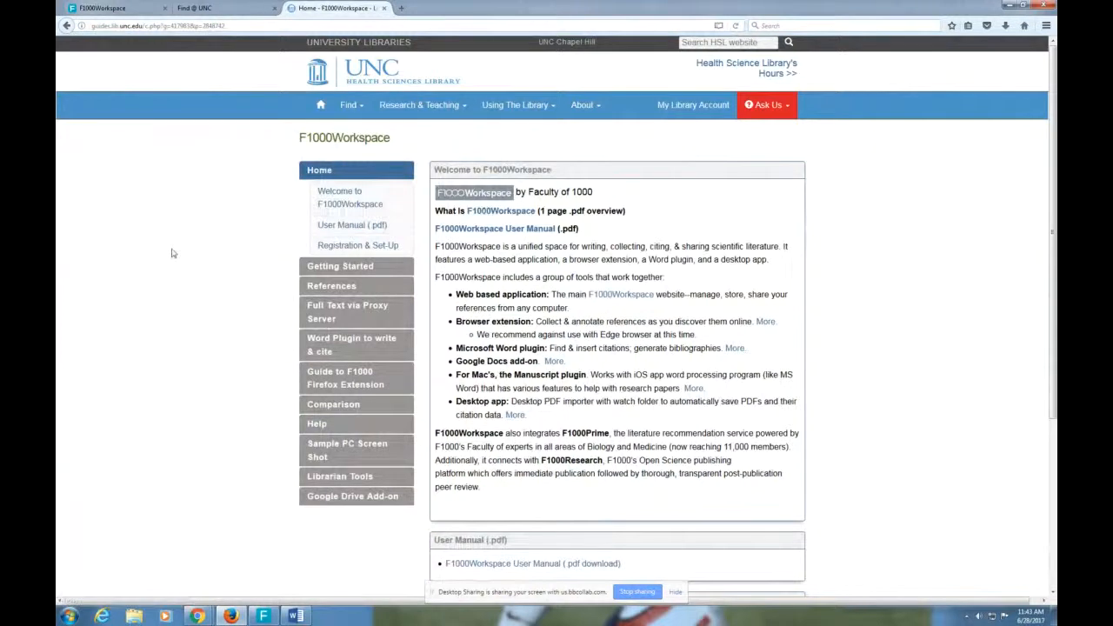